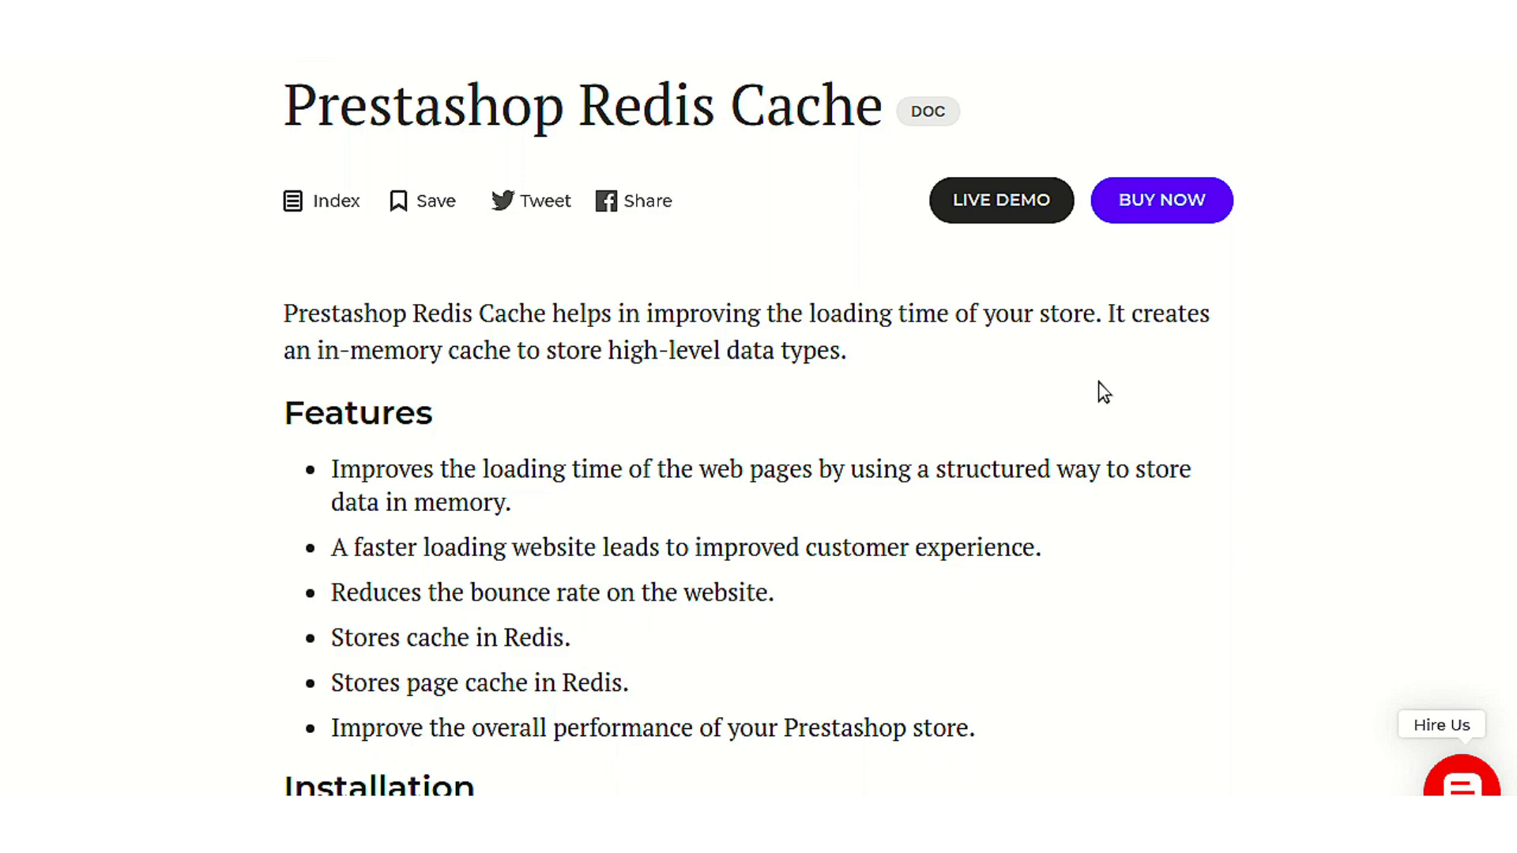
pyautogui.moveTo(886, 639)
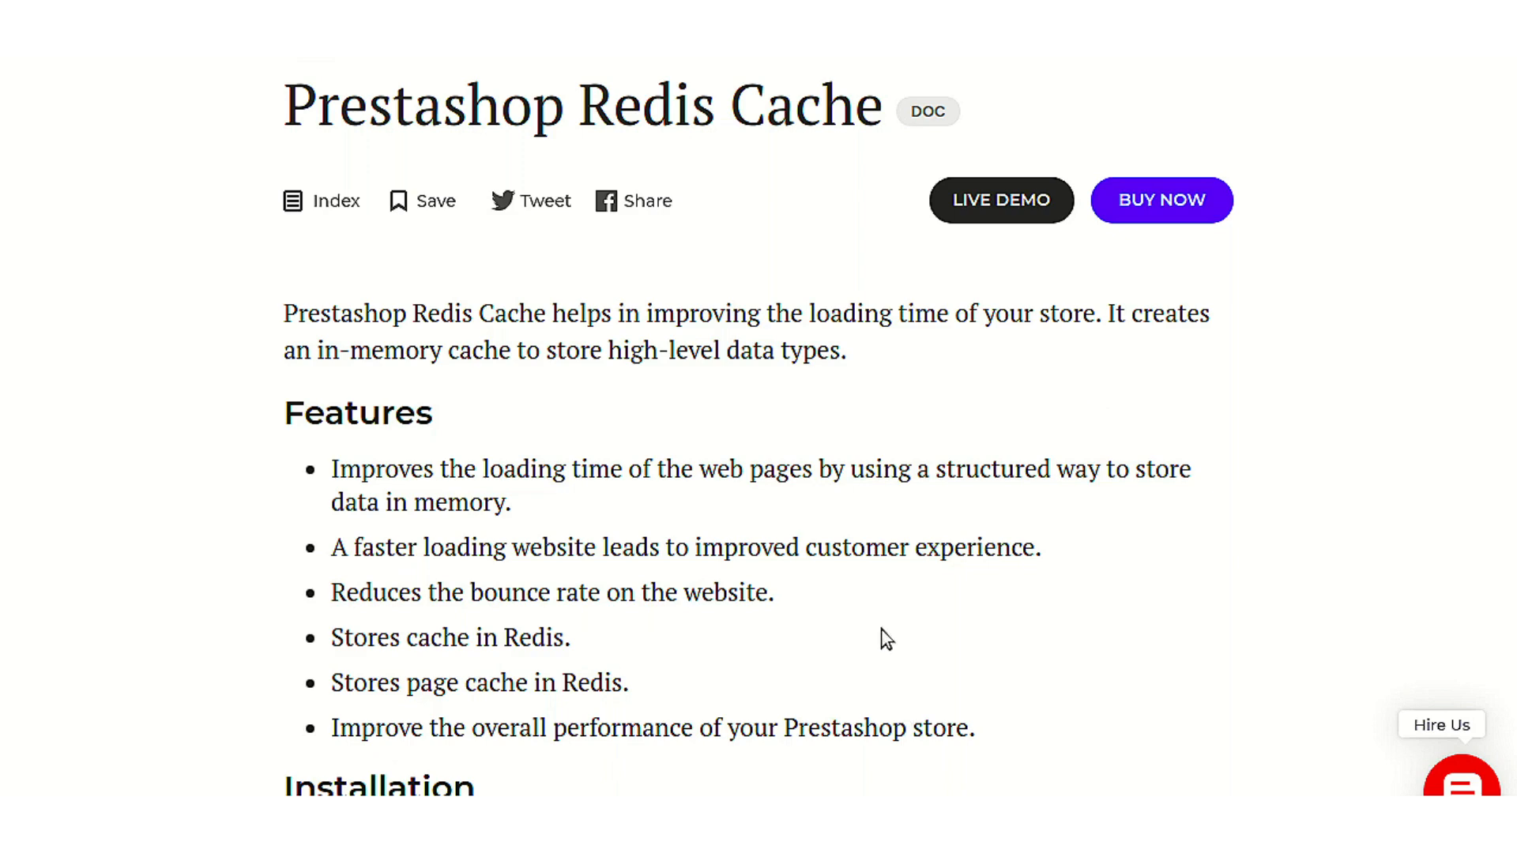
pyautogui.moveTo(871, 609)
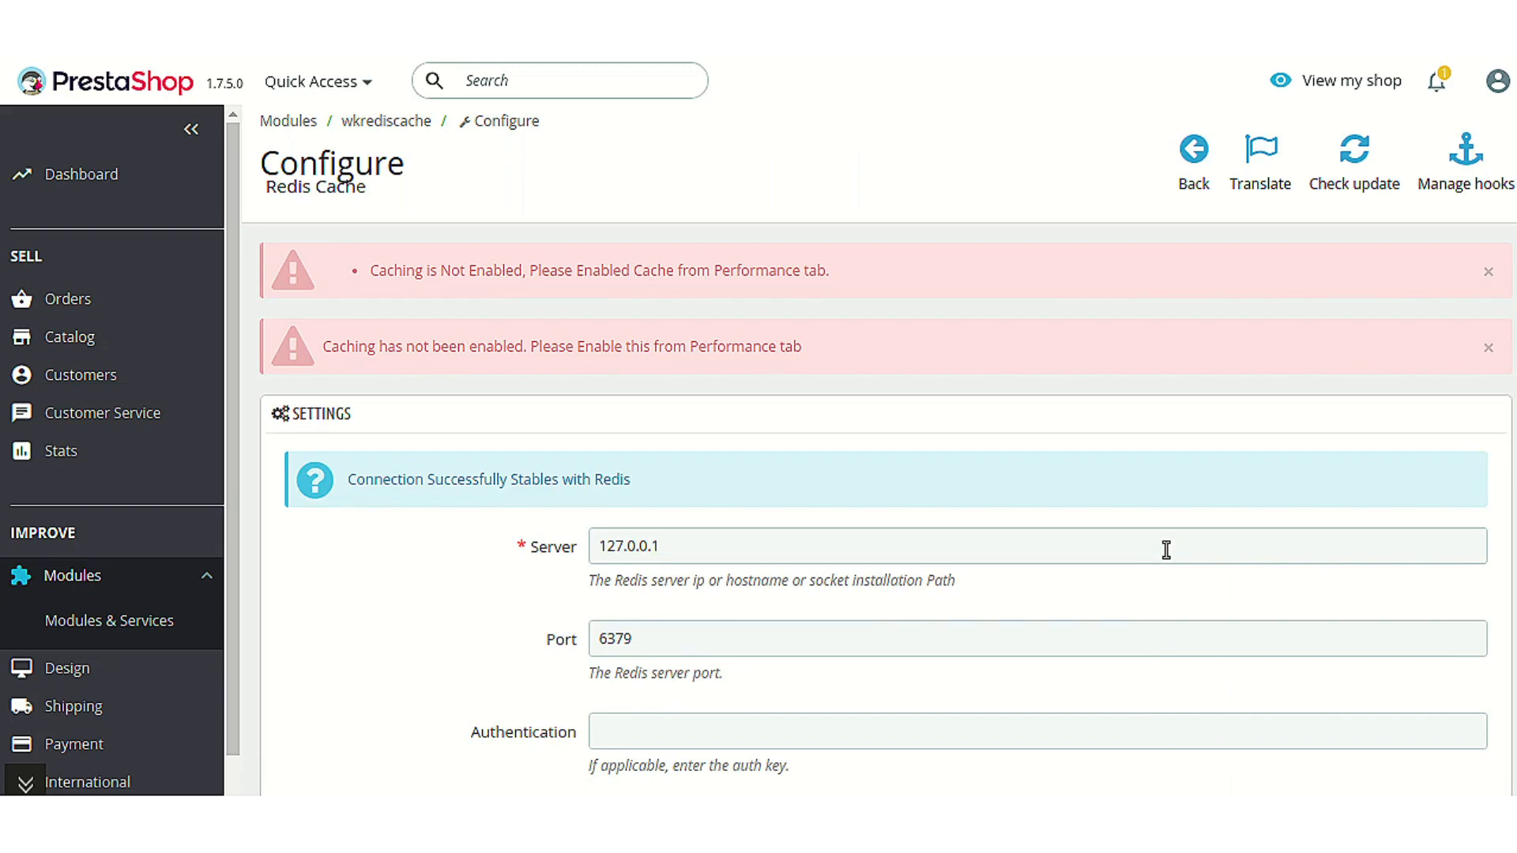
# Step: Close the duplicate 'Caching has not been enabled' alert and review Redis server, port, authentication and database
pyautogui.click(1487, 346)
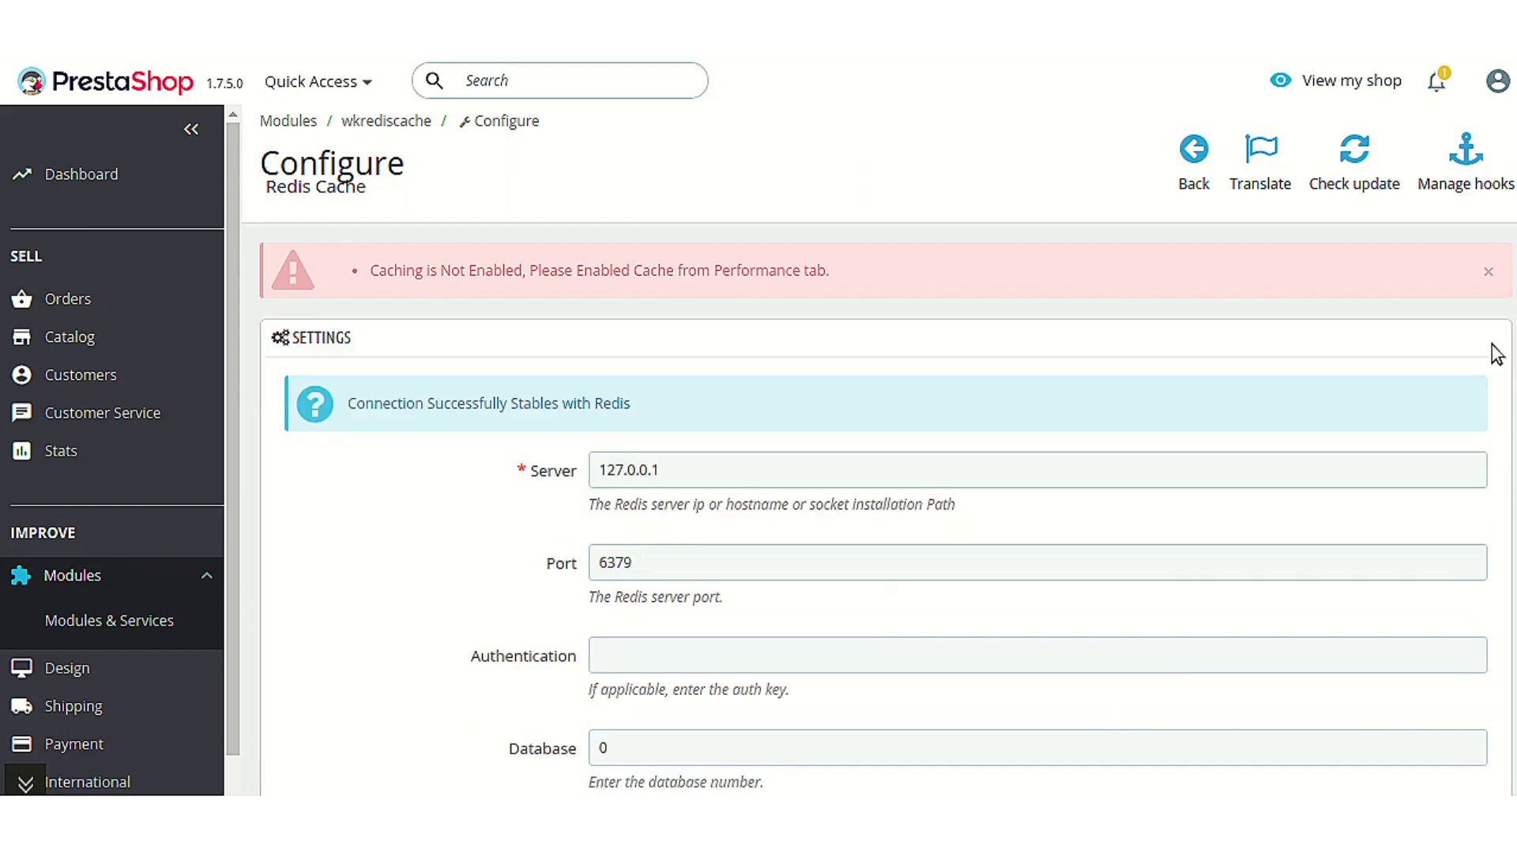
pyautogui.moveTo(890, 423)
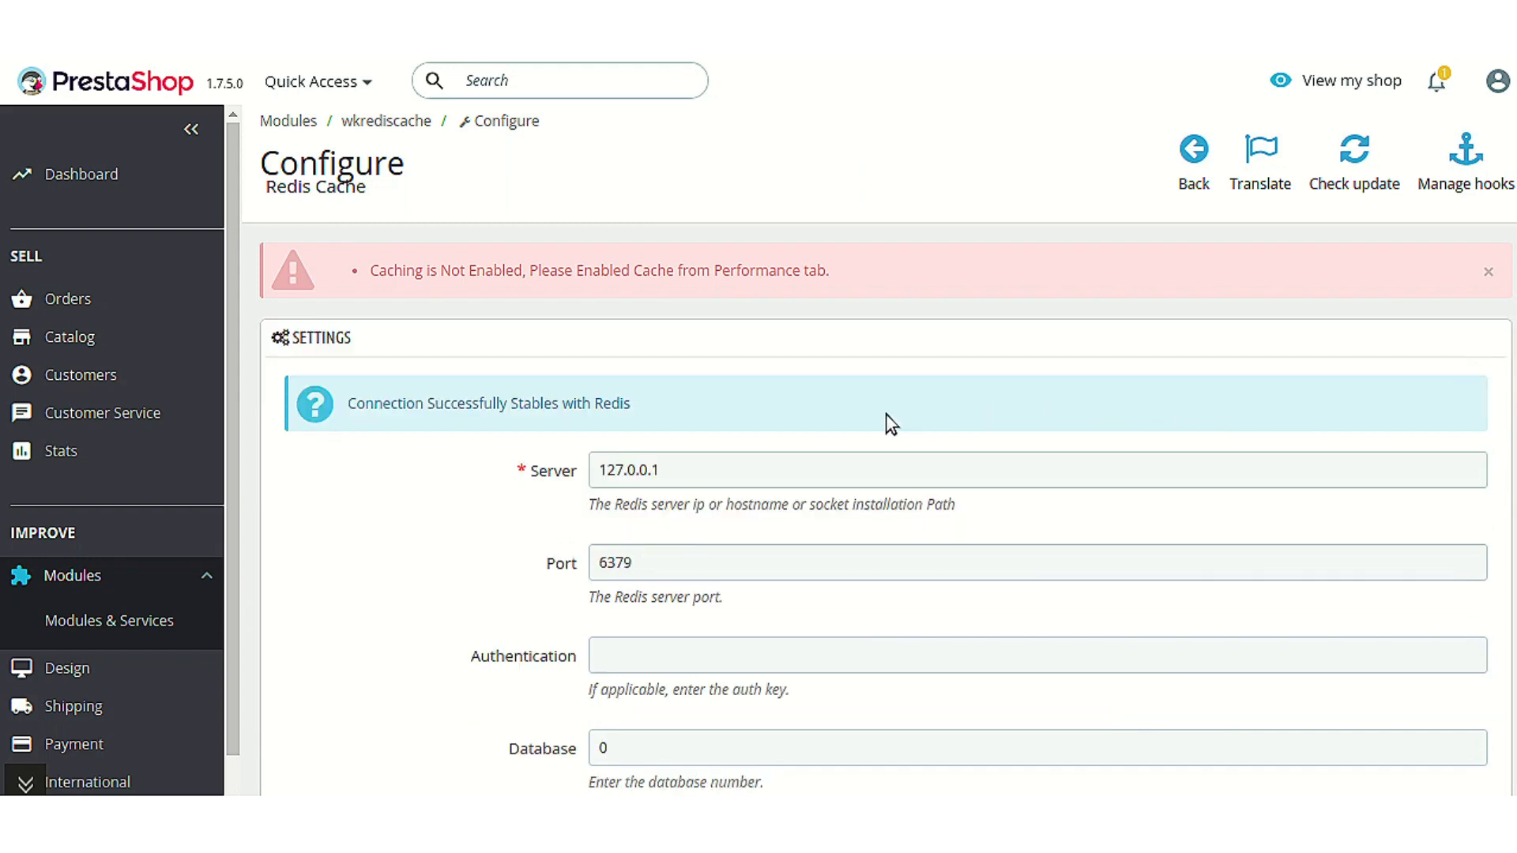
pyautogui.moveTo(510, 322)
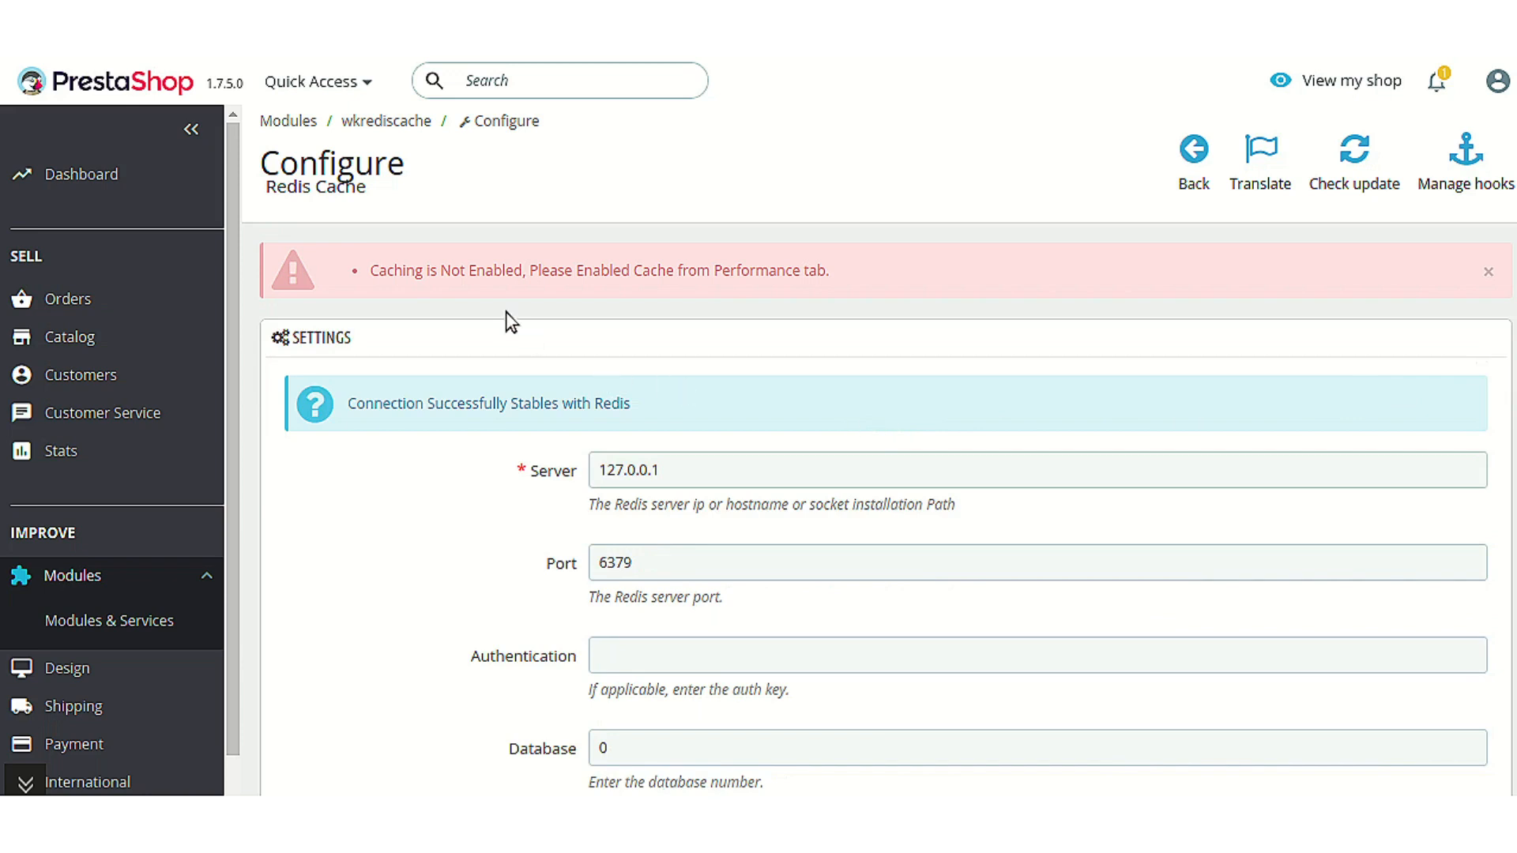
pyautogui.scroll(-3)
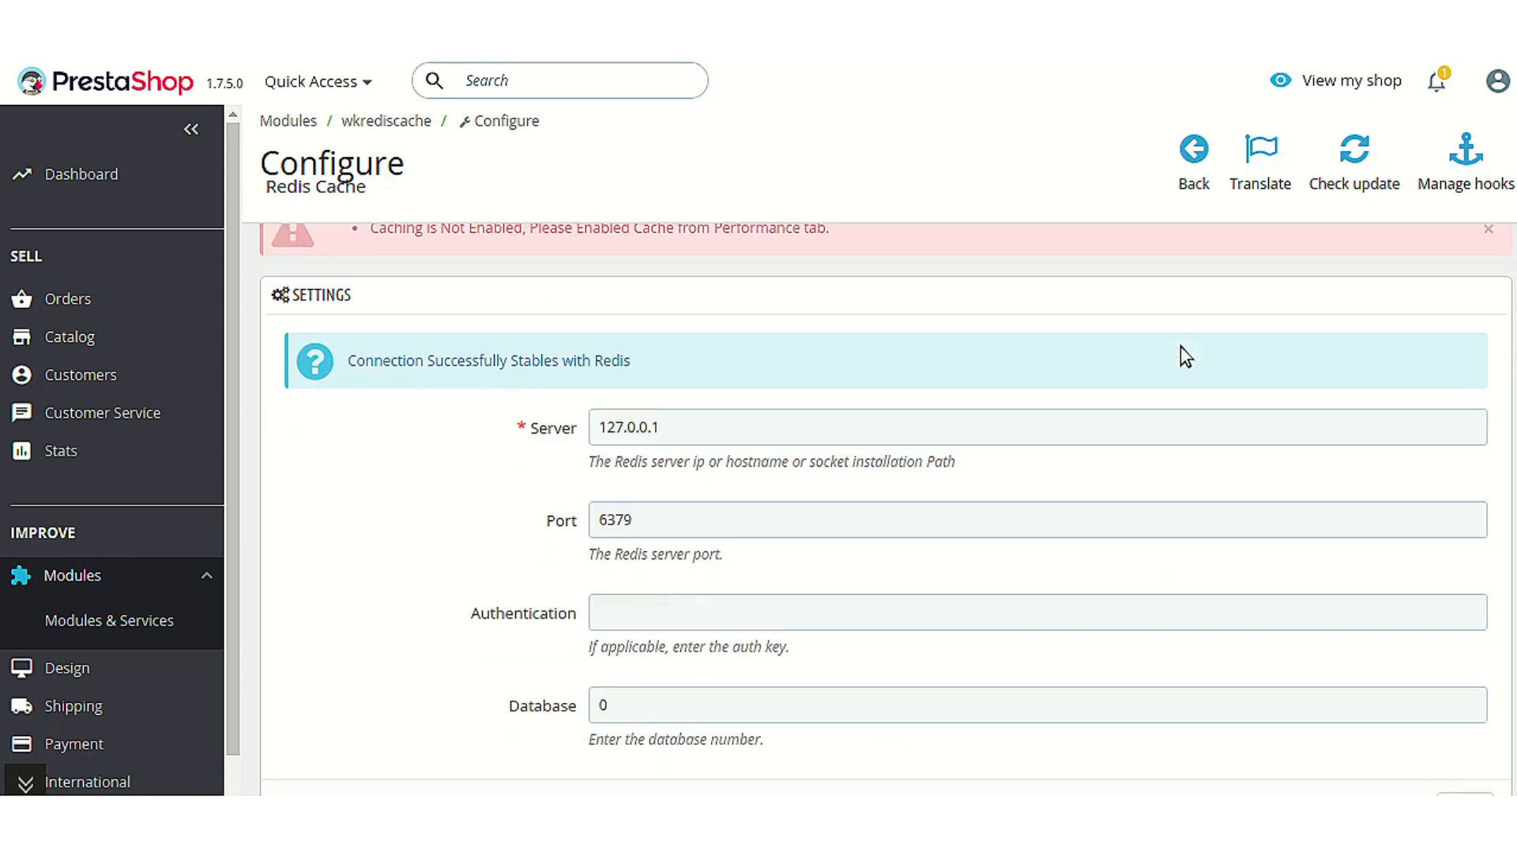
pyautogui.click(1488, 229)
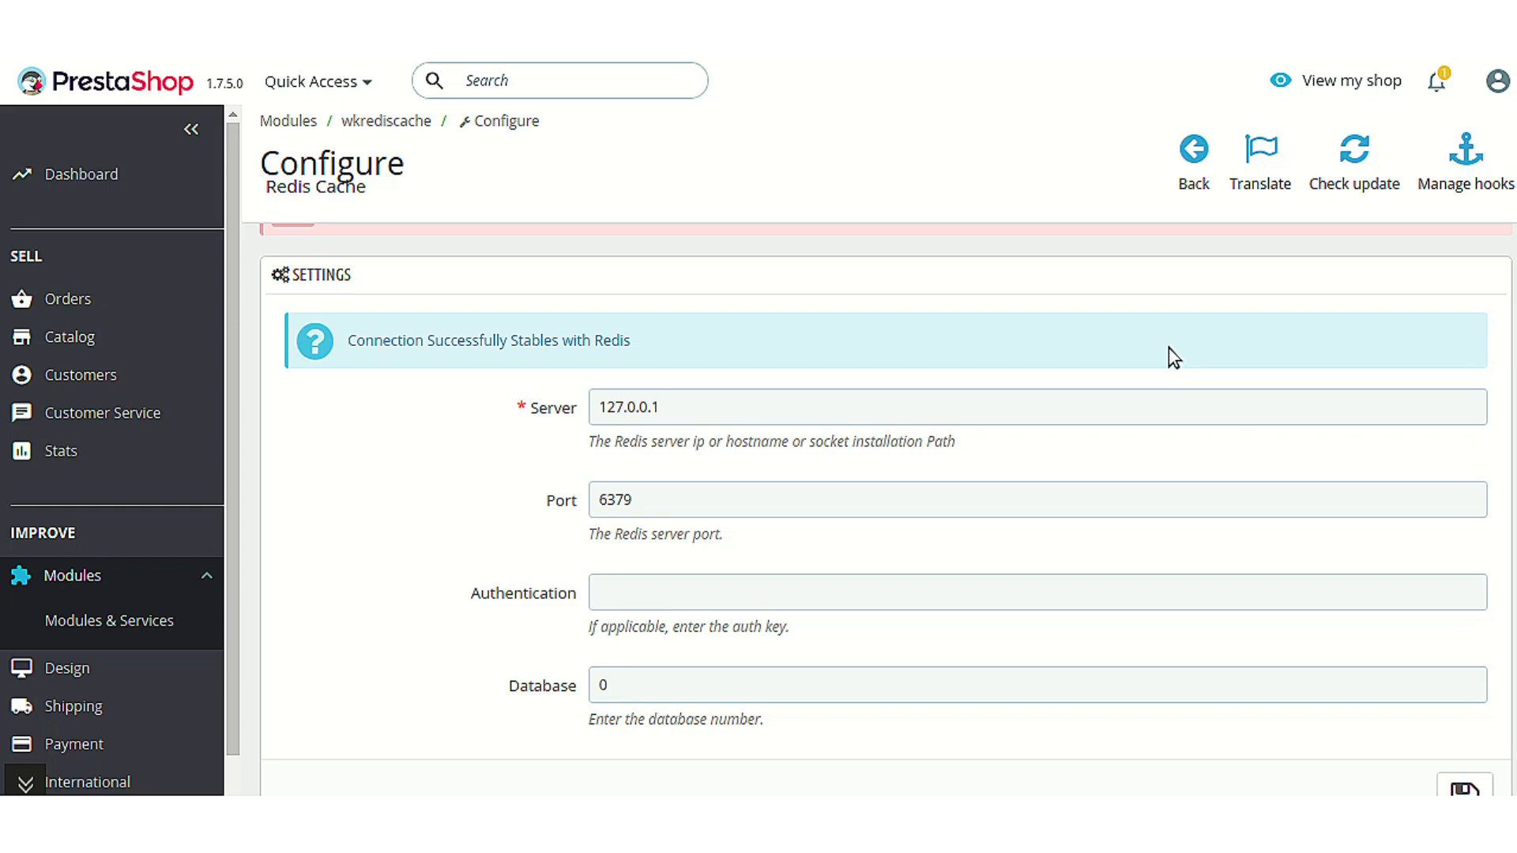
pyautogui.moveTo(1078, 556)
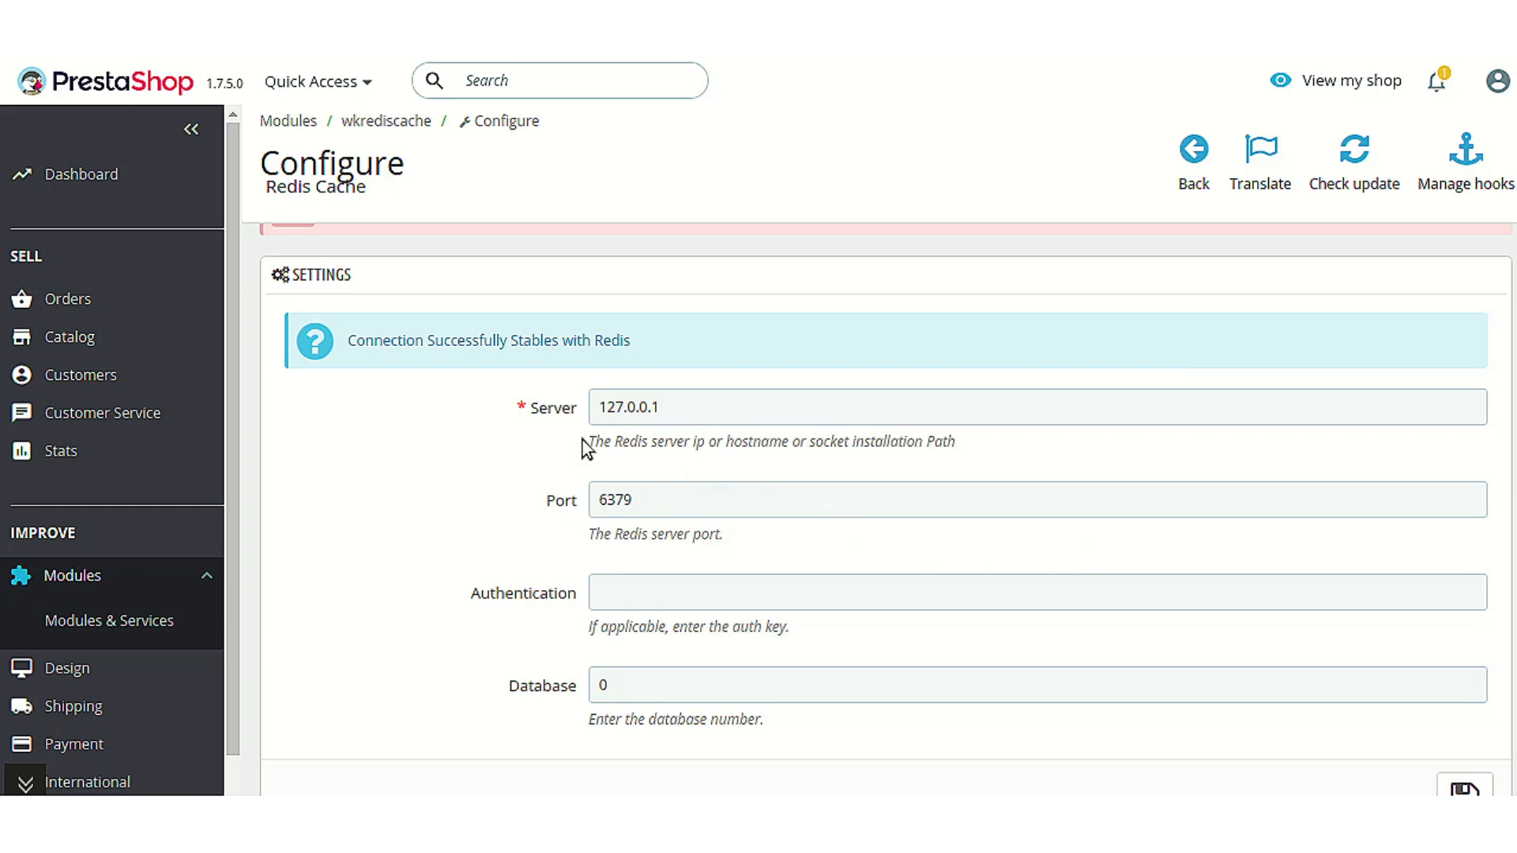
pyautogui.moveTo(569, 442)
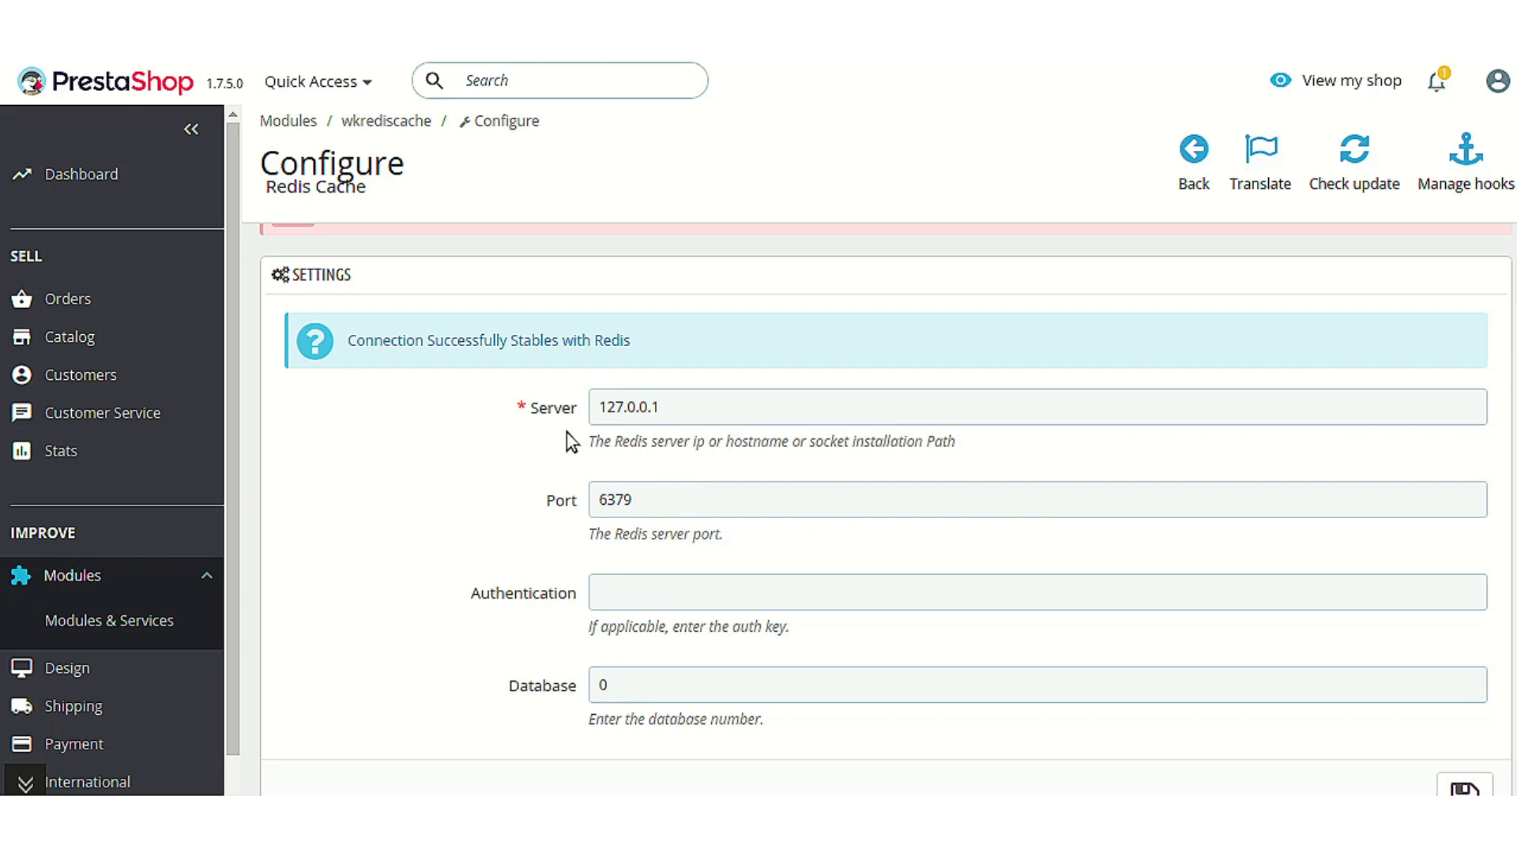
pyautogui.moveTo(564, 644)
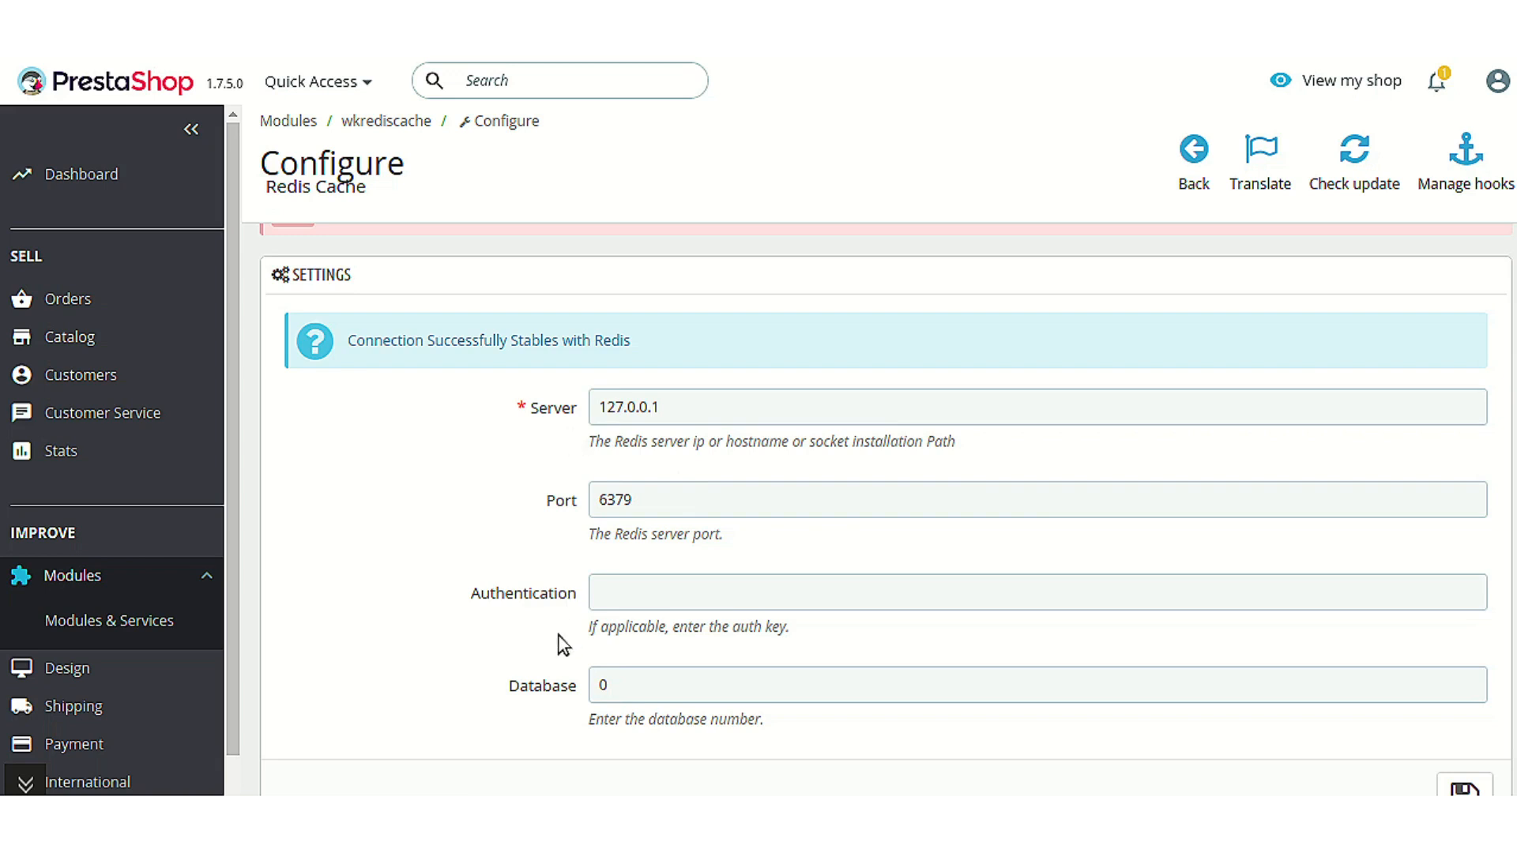
pyautogui.moveTo(535, 533)
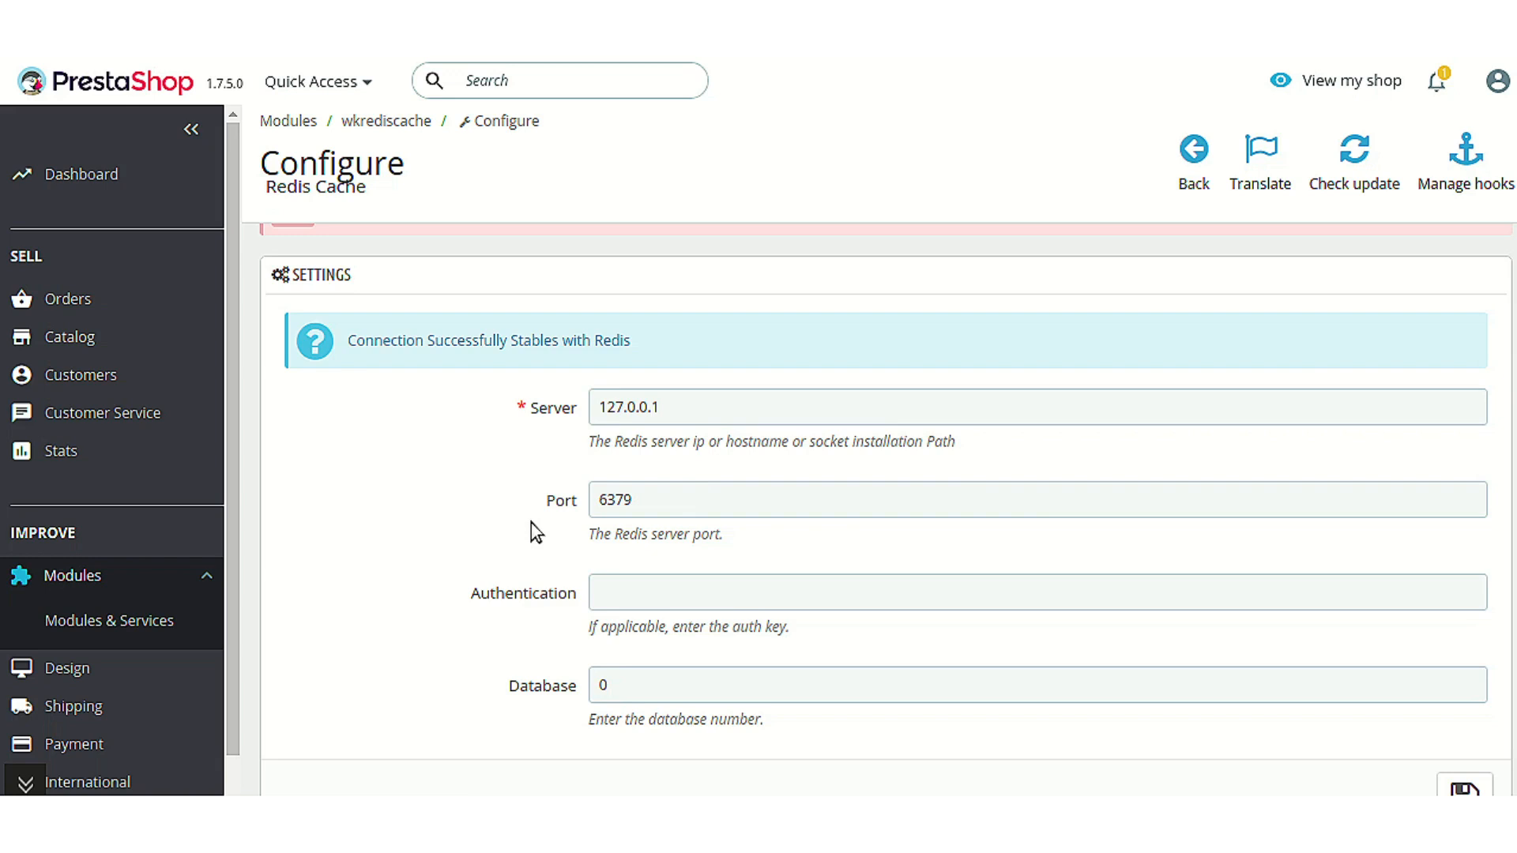
pyautogui.moveTo(556, 579)
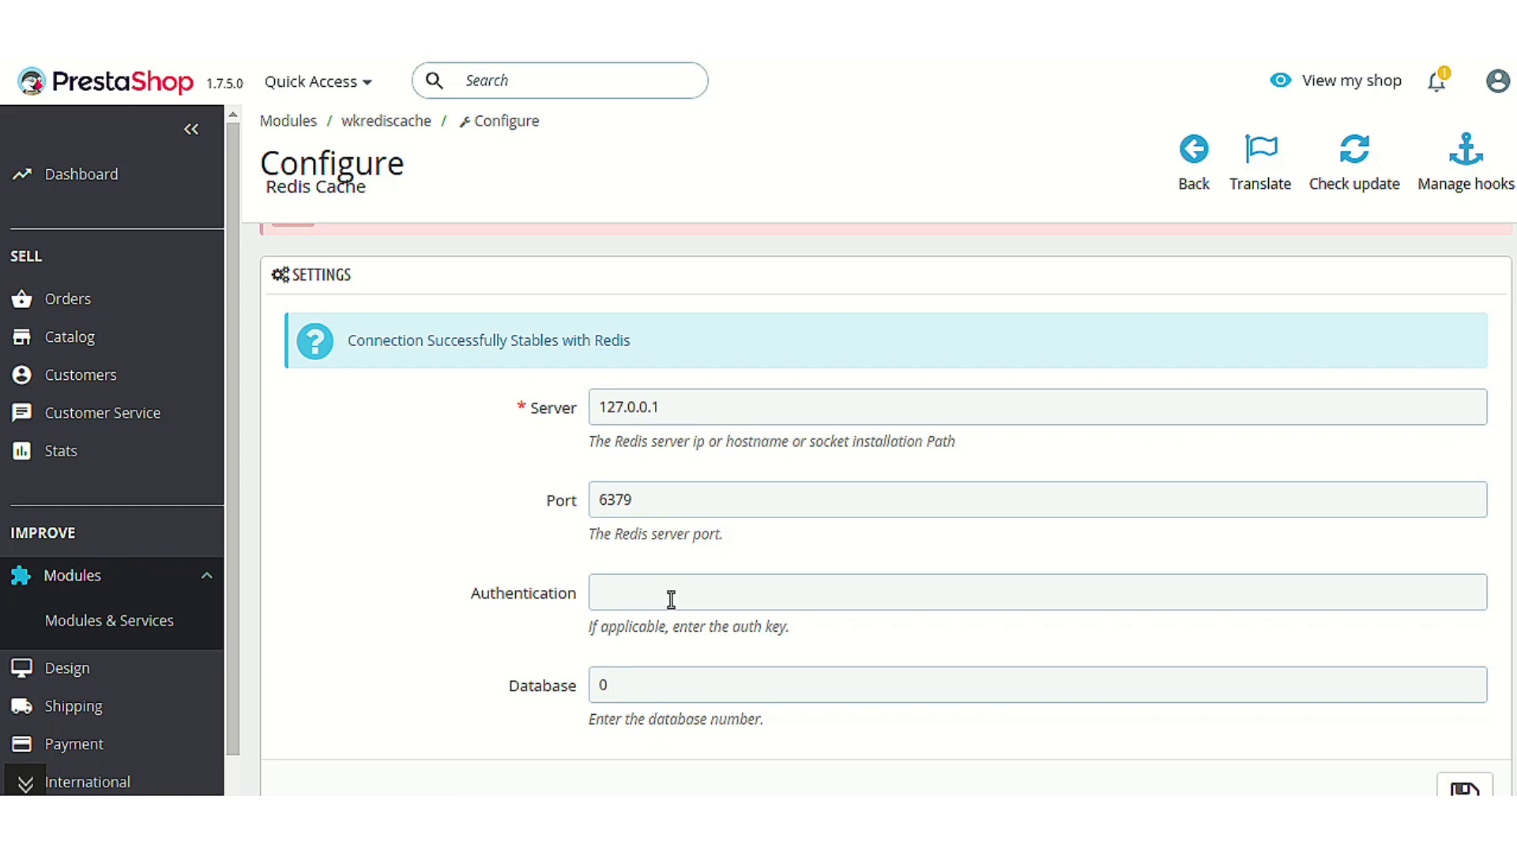
pyautogui.scroll(-3)
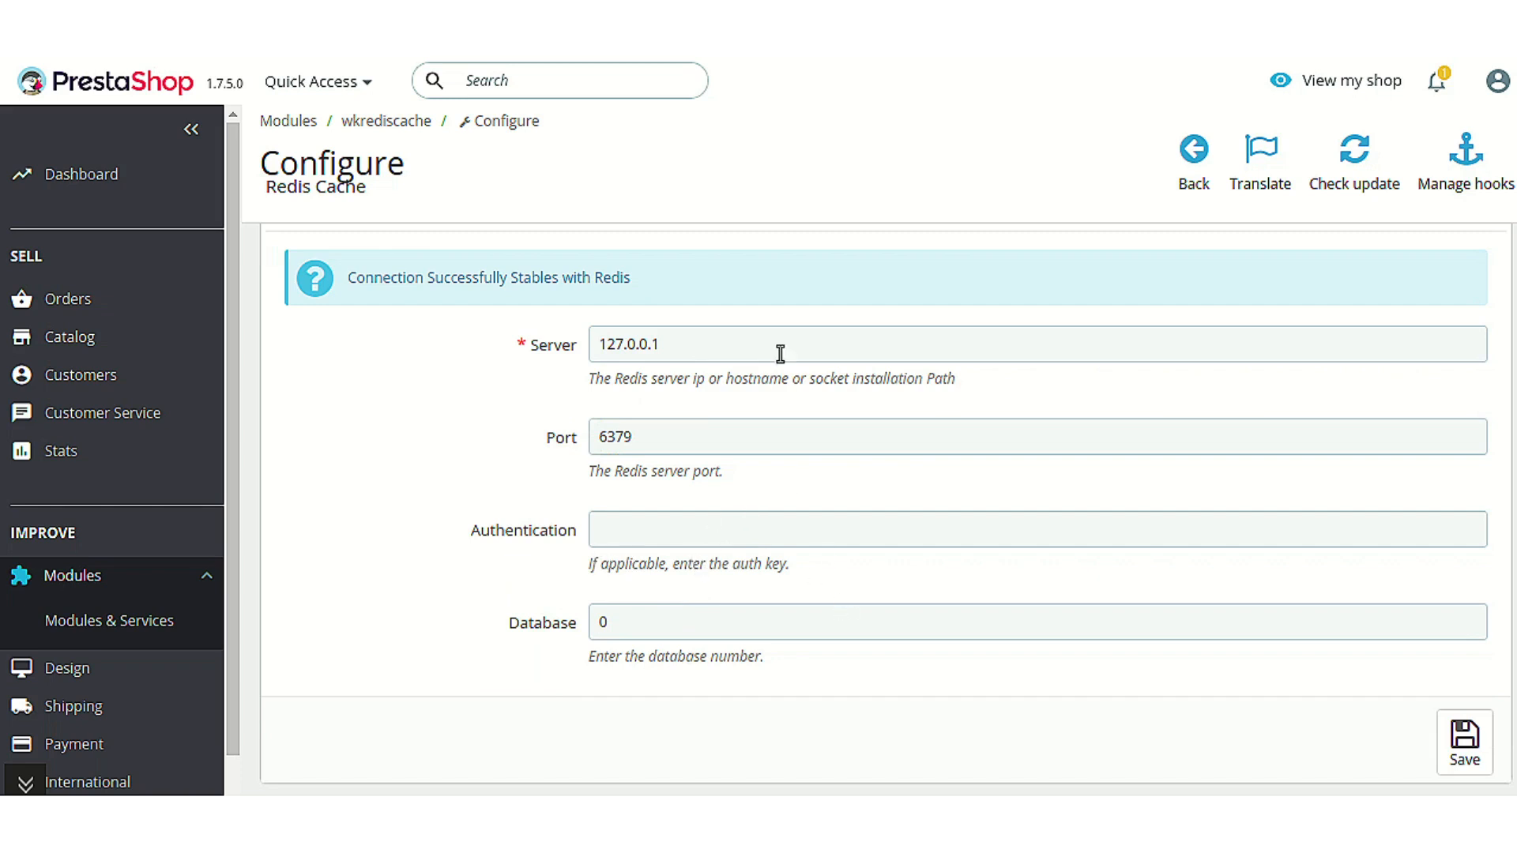
pyautogui.moveTo(1331, 677)
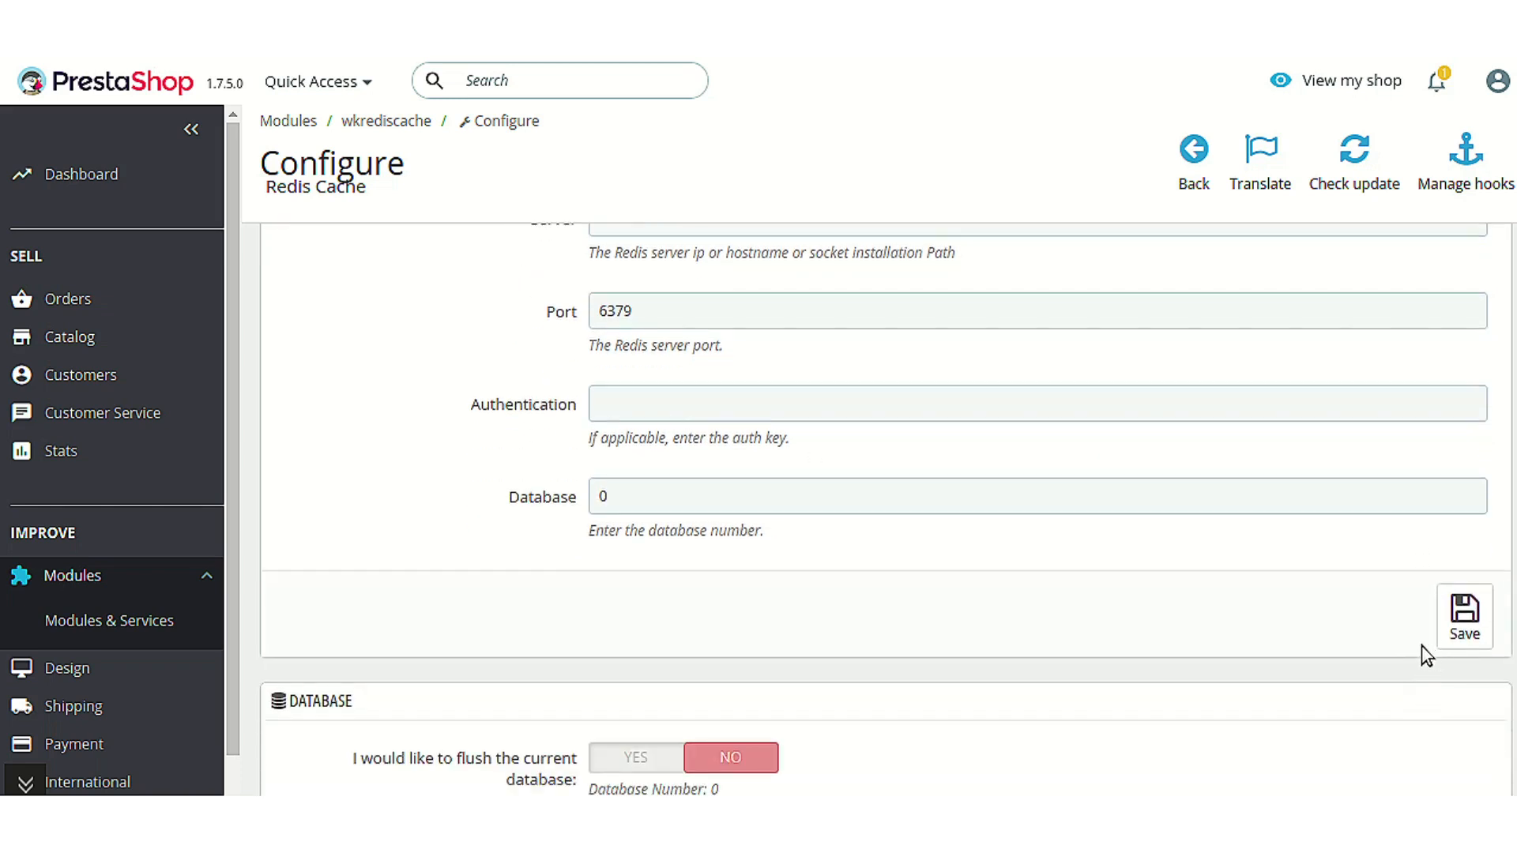
pyautogui.click(1462, 615)
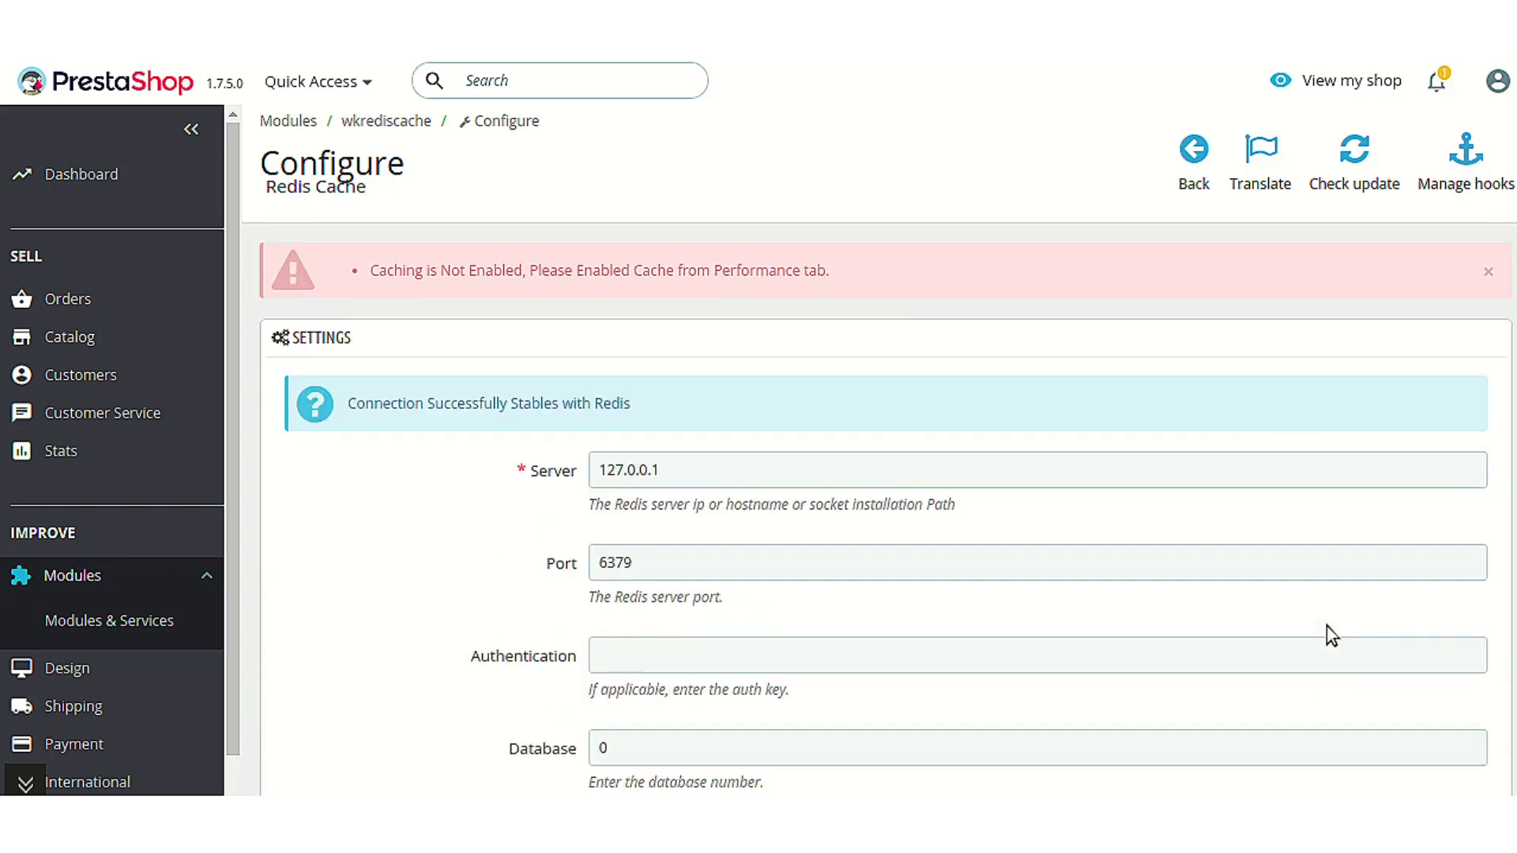
pyautogui.moveTo(1206, 598)
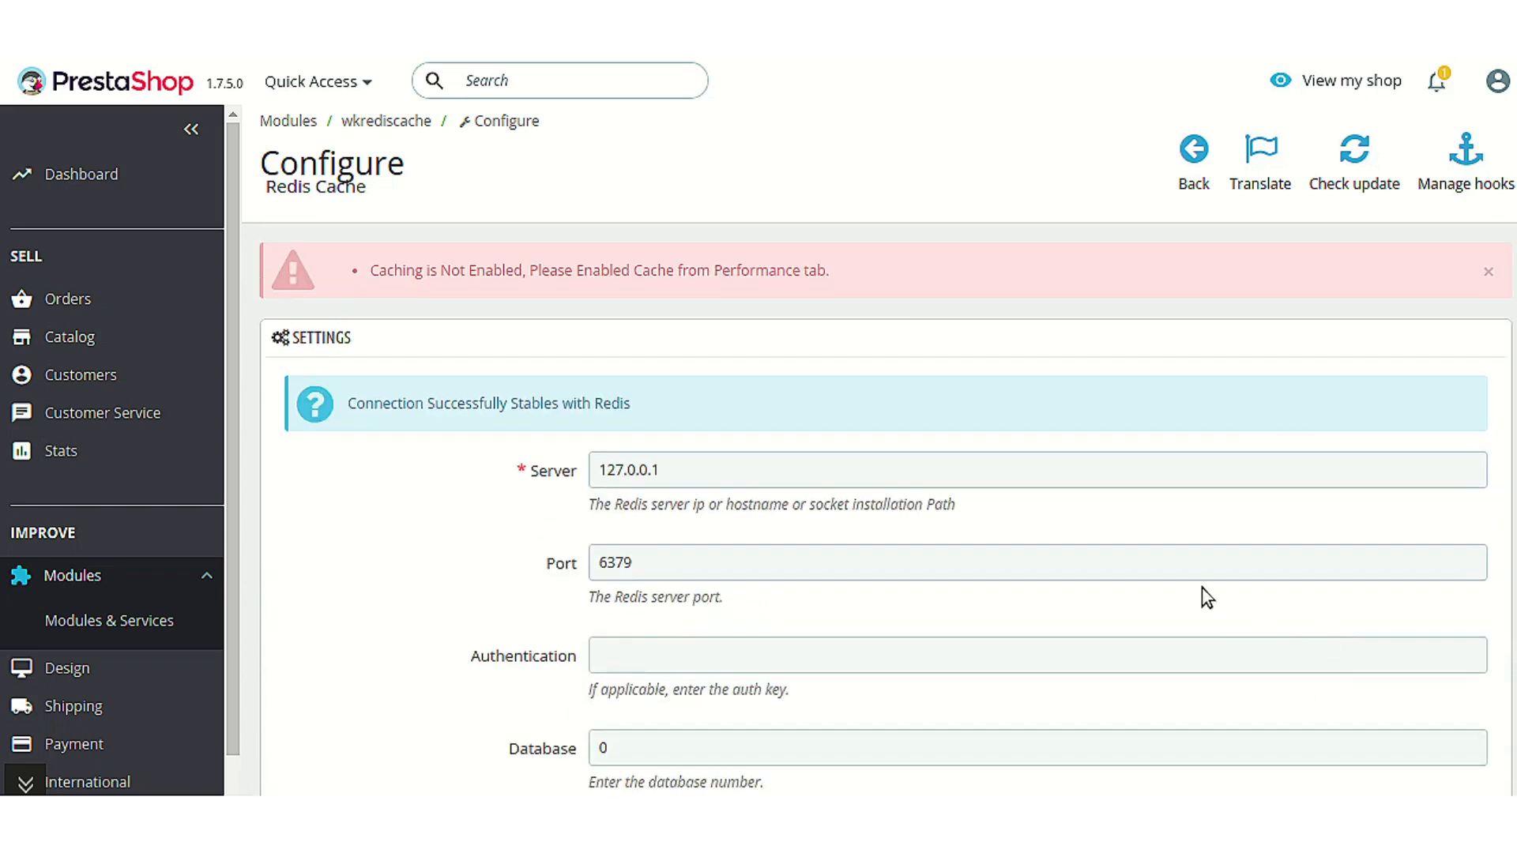
pyautogui.scroll(-3)
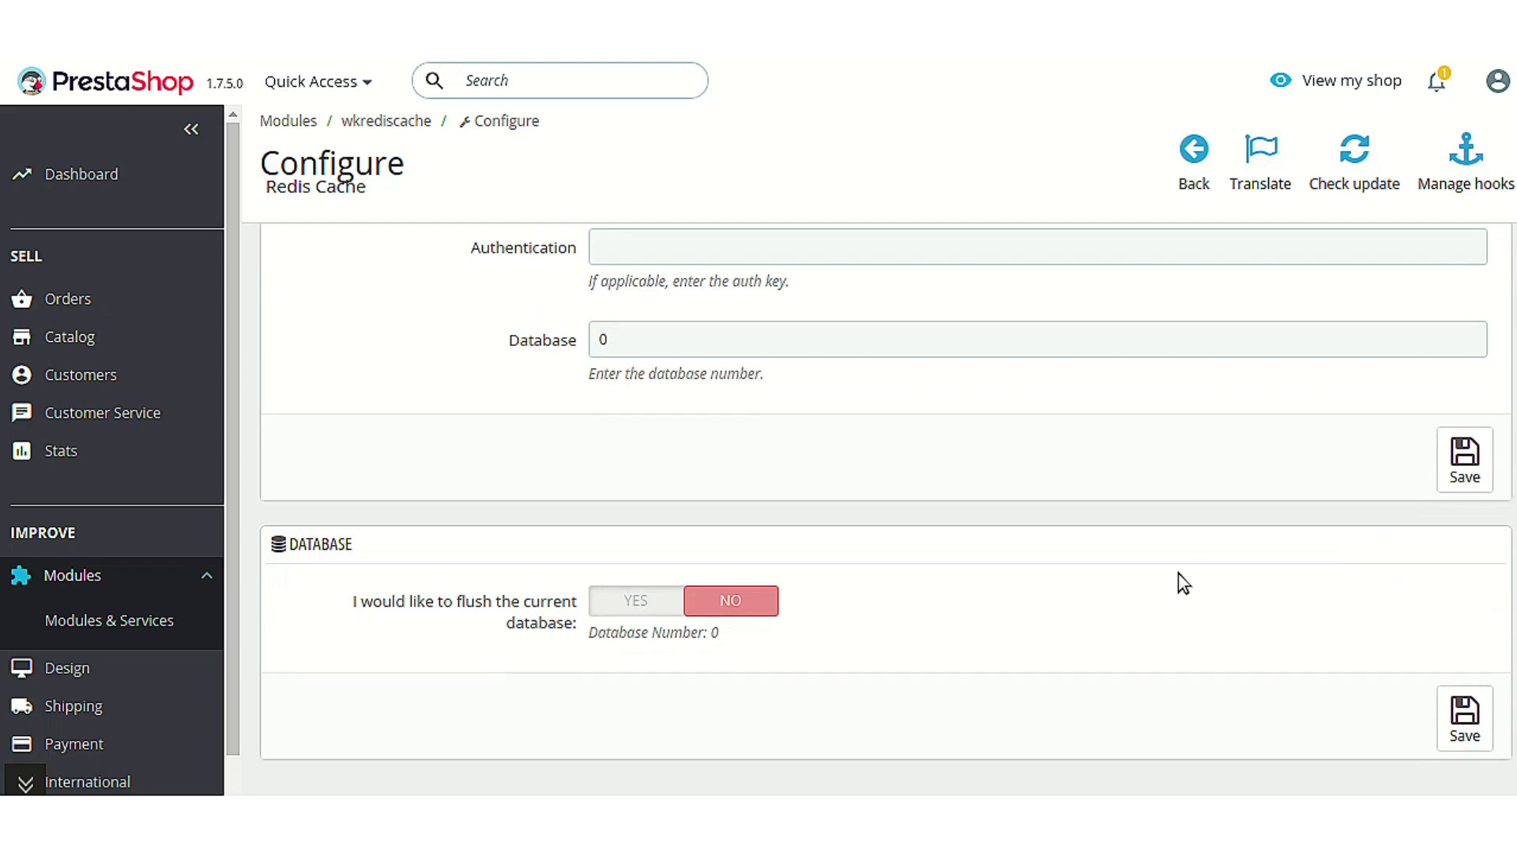
pyautogui.moveTo(1130, 607)
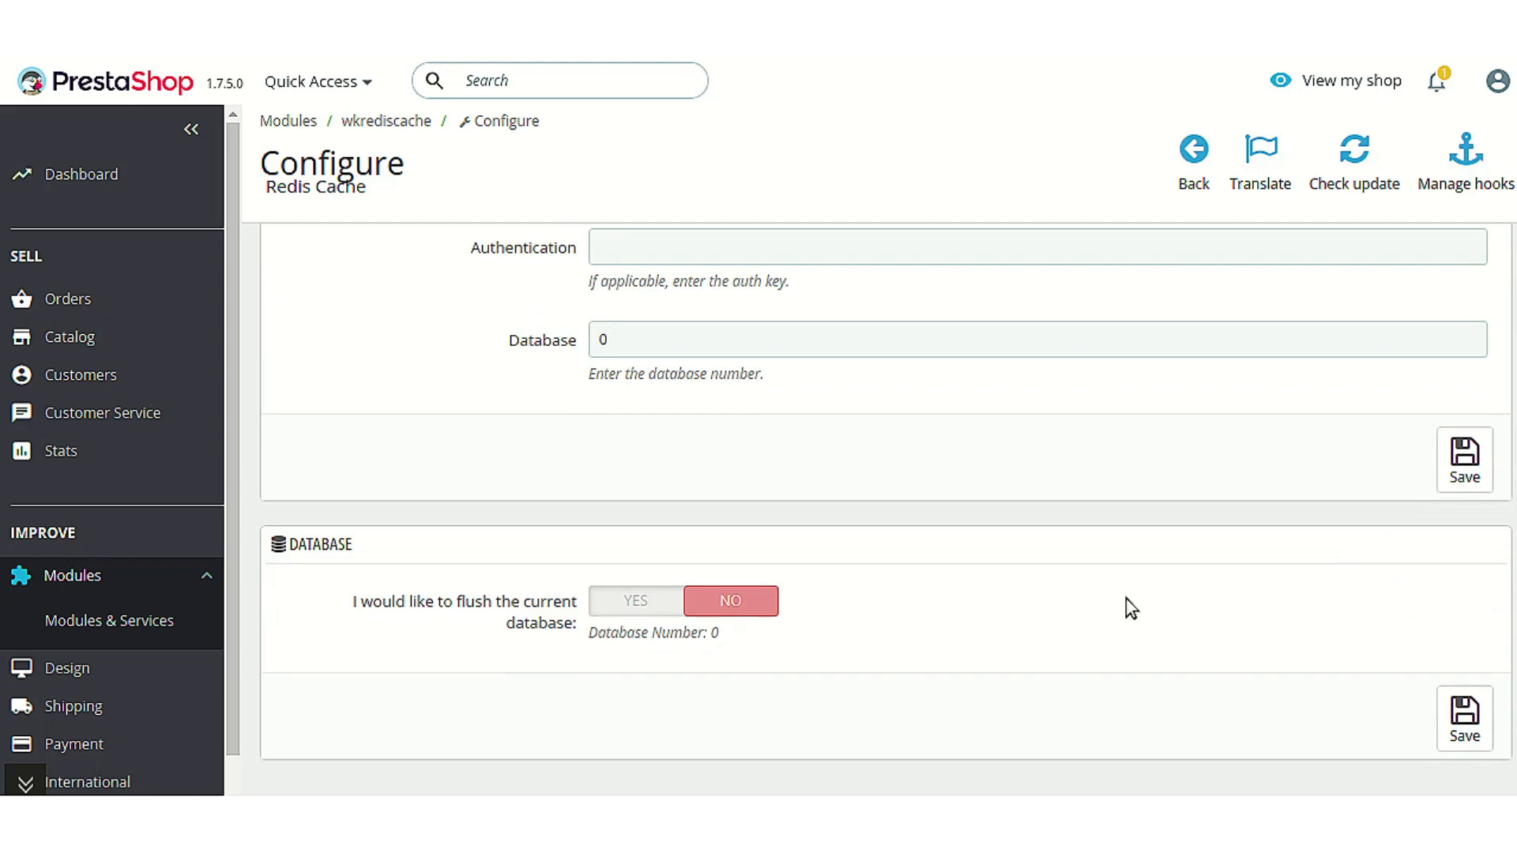
pyautogui.moveTo(1119, 609)
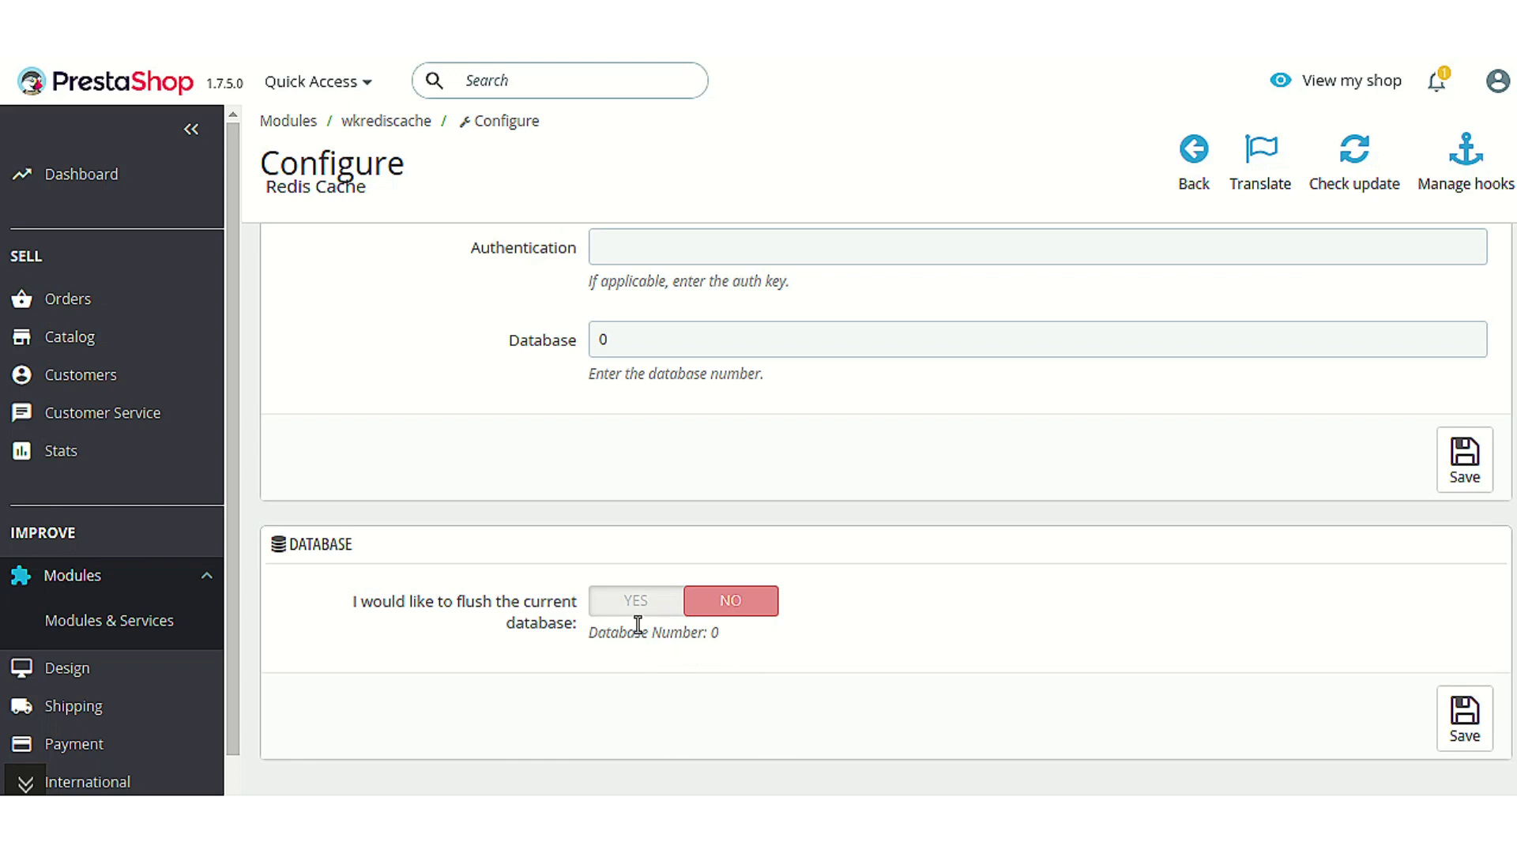
pyautogui.moveTo(237, 542)
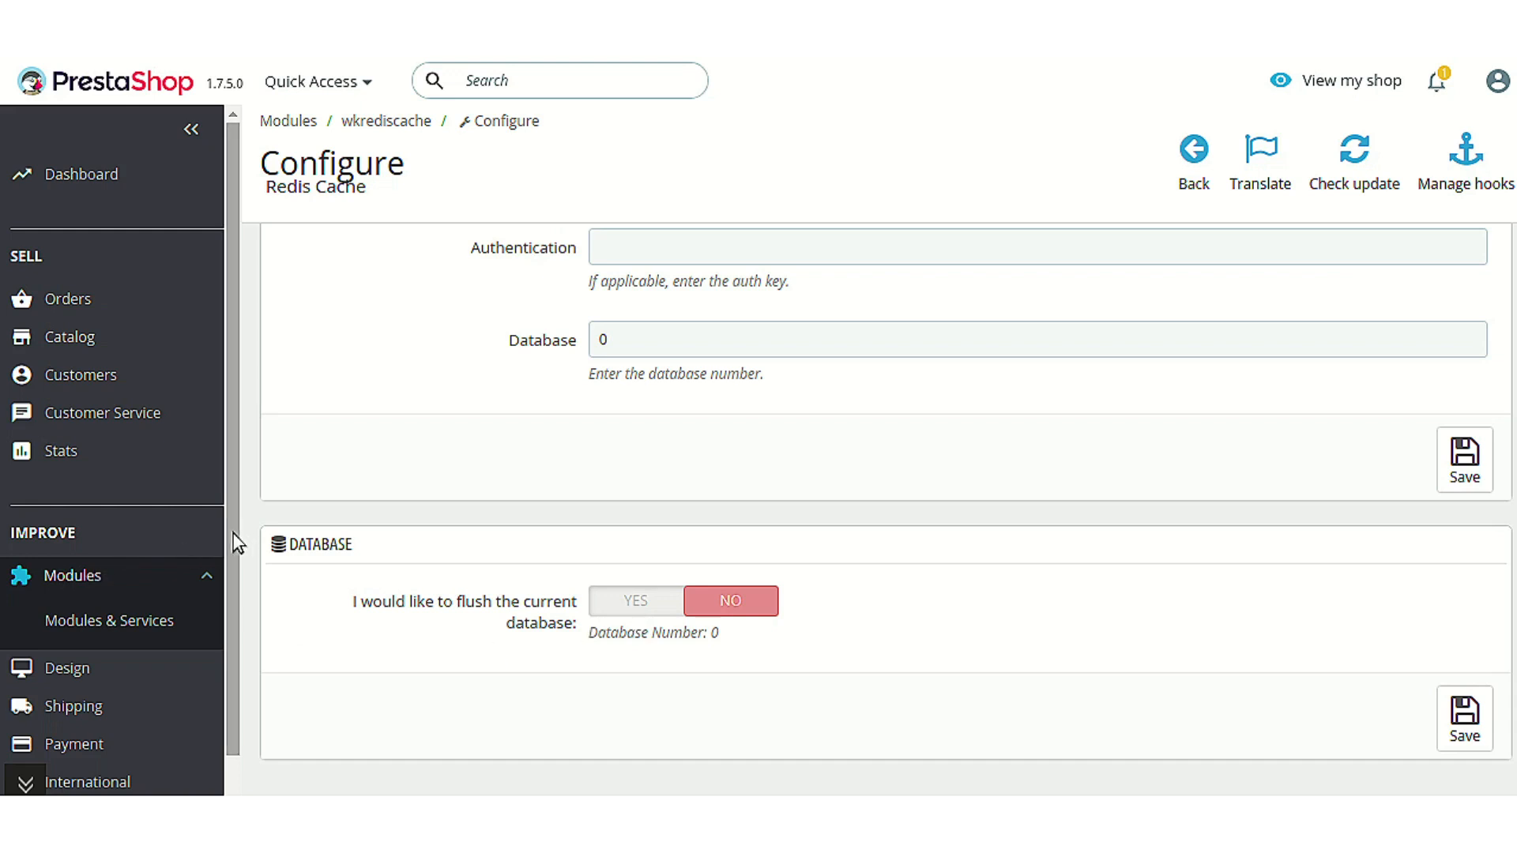
pyautogui.scroll(-3)
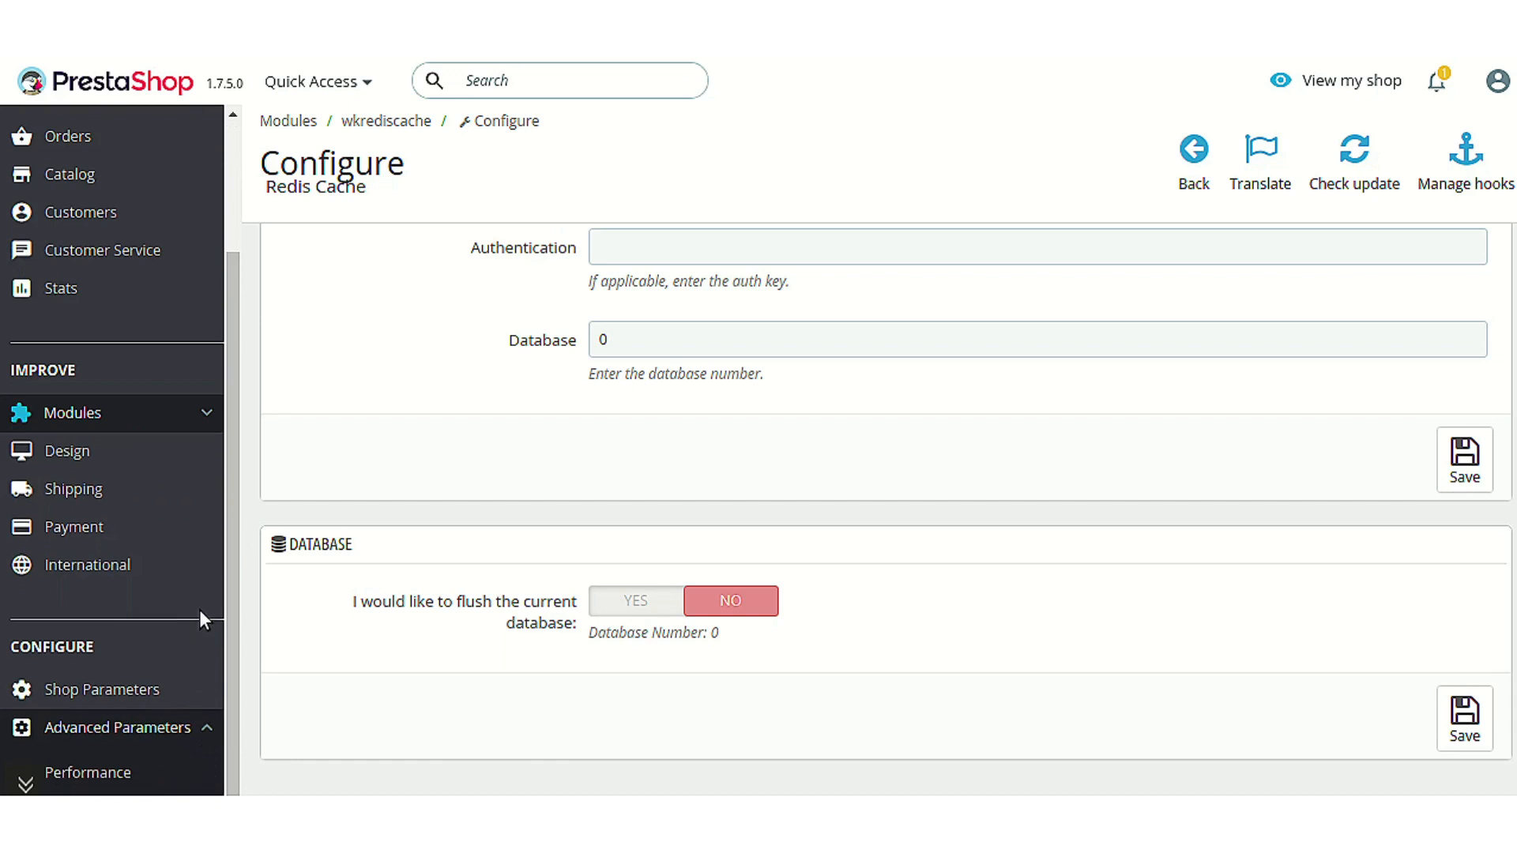
pyautogui.moveTo(187, 764)
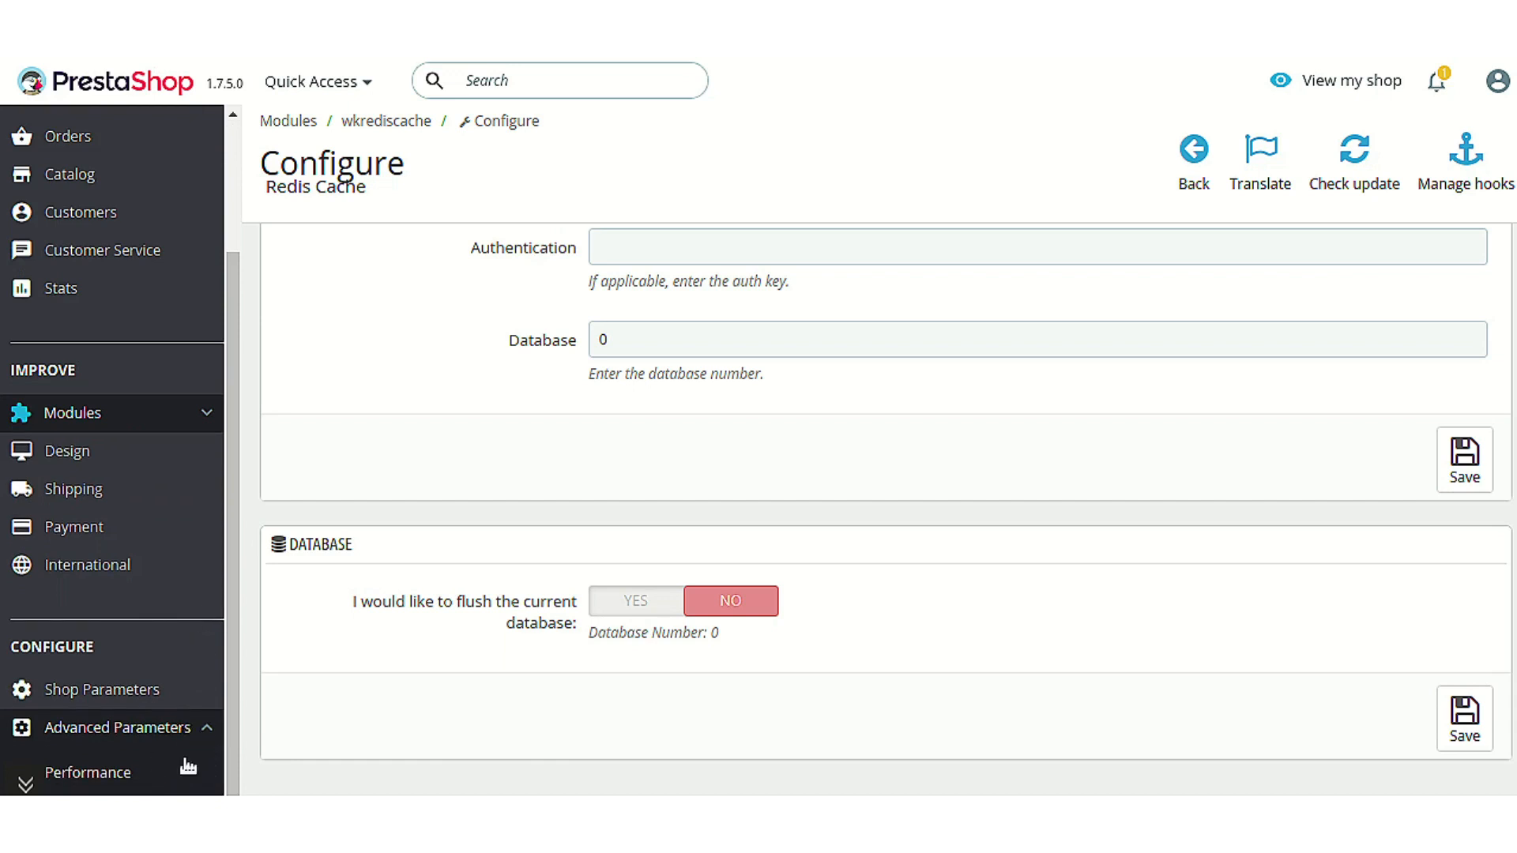
pyautogui.moveTo(116, 768)
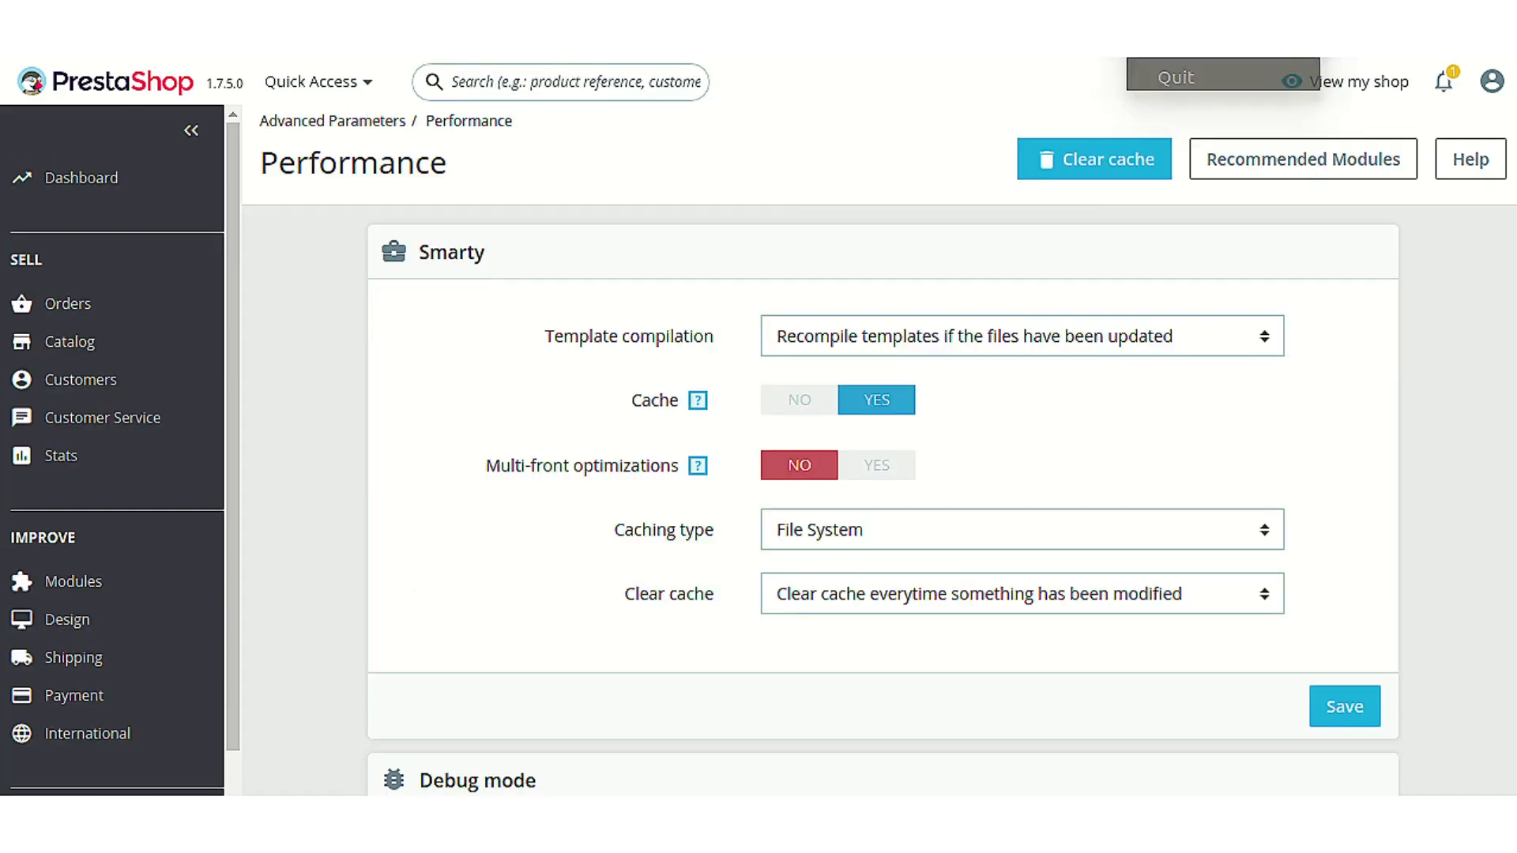
pyautogui.moveTo(1199, 421)
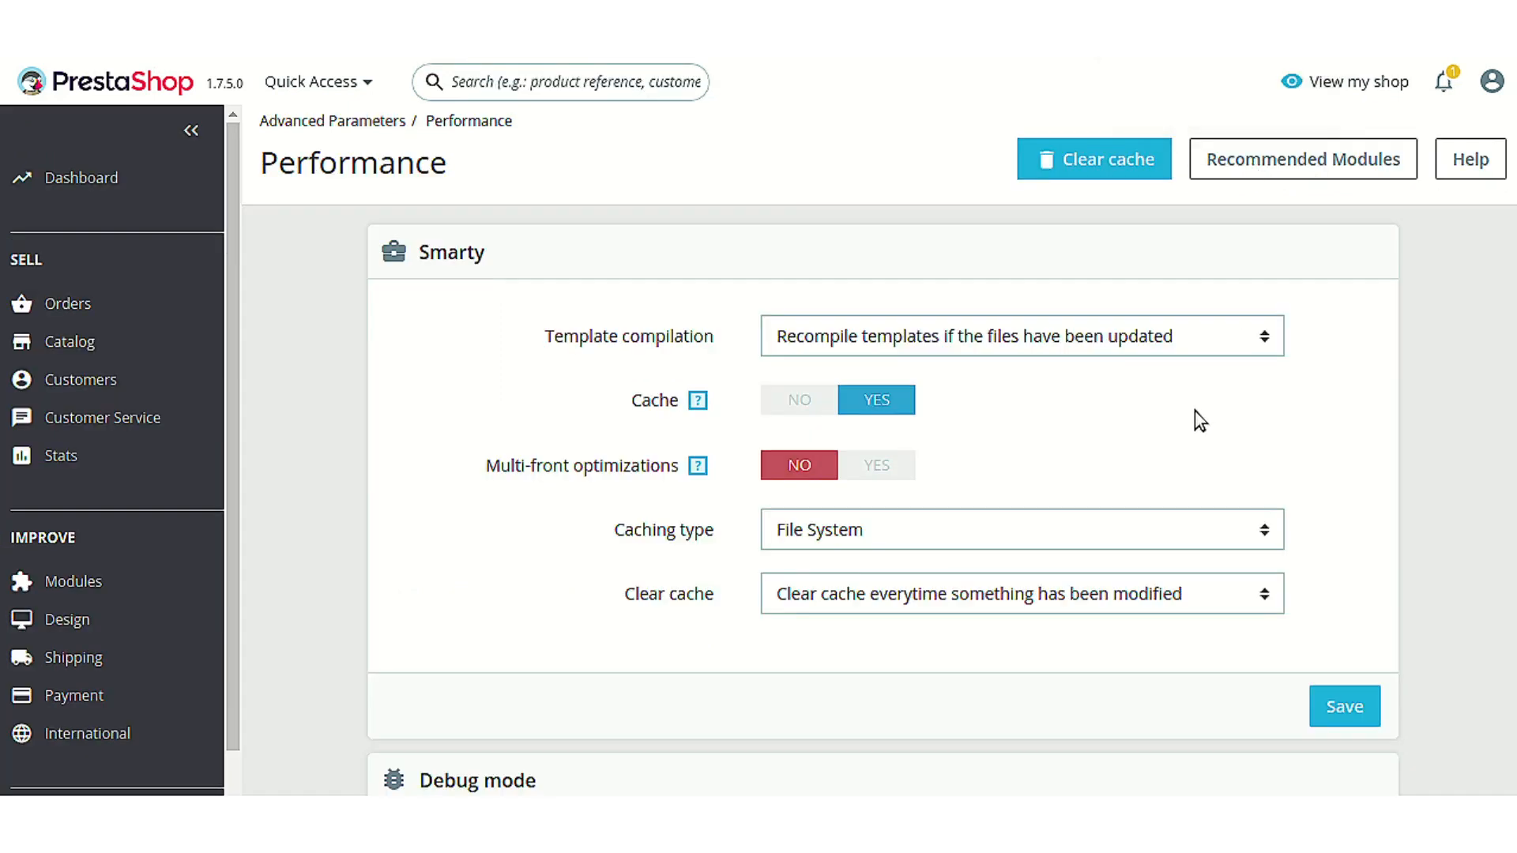
# Step: Set Use cache to YES in the Performance page's Caching panel
pyautogui.scroll(-3)
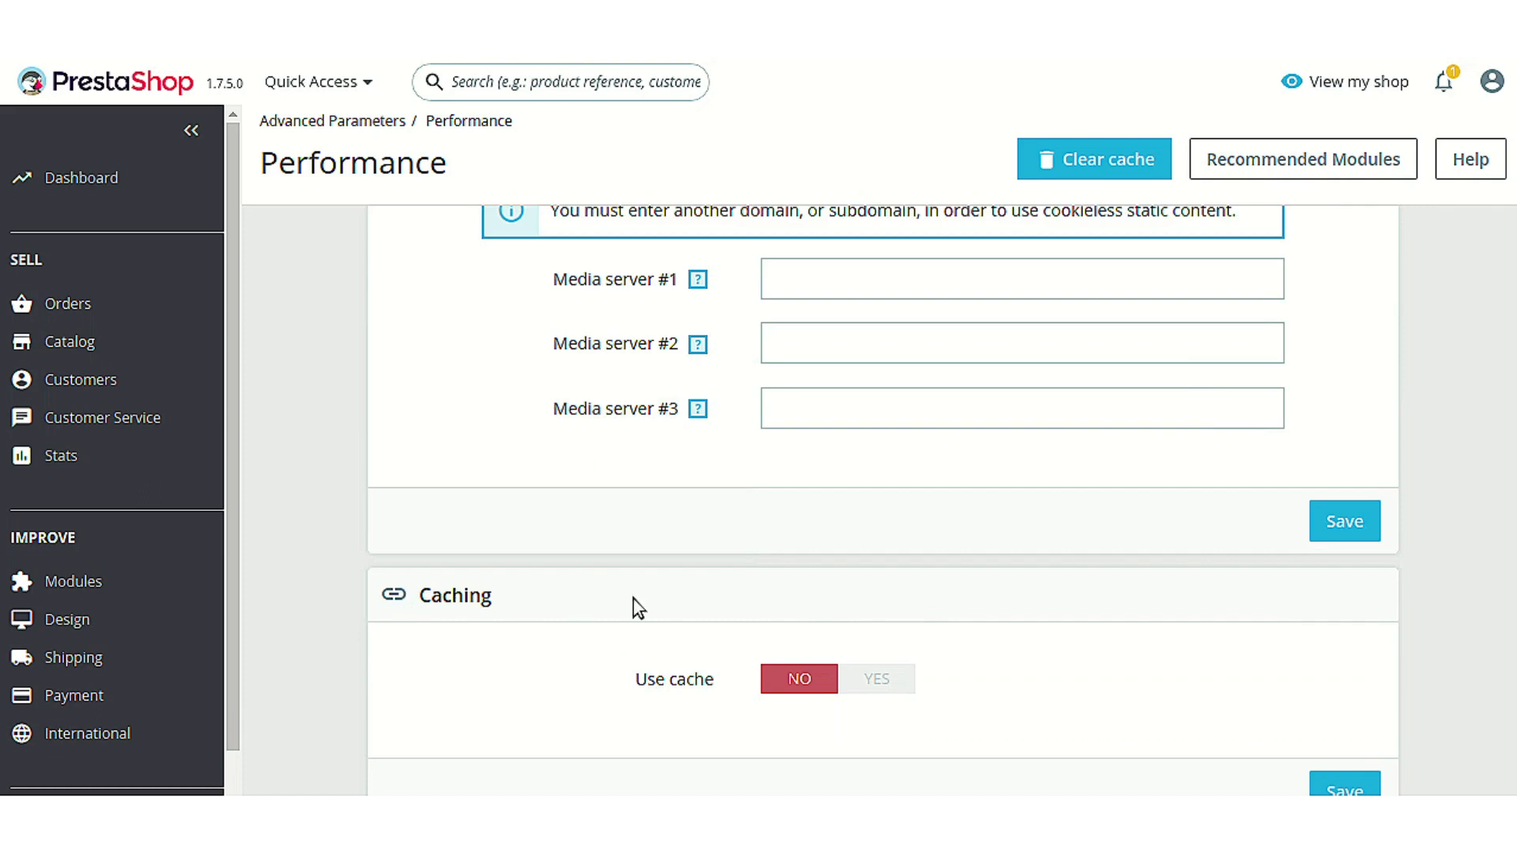
pyautogui.moveTo(754, 716)
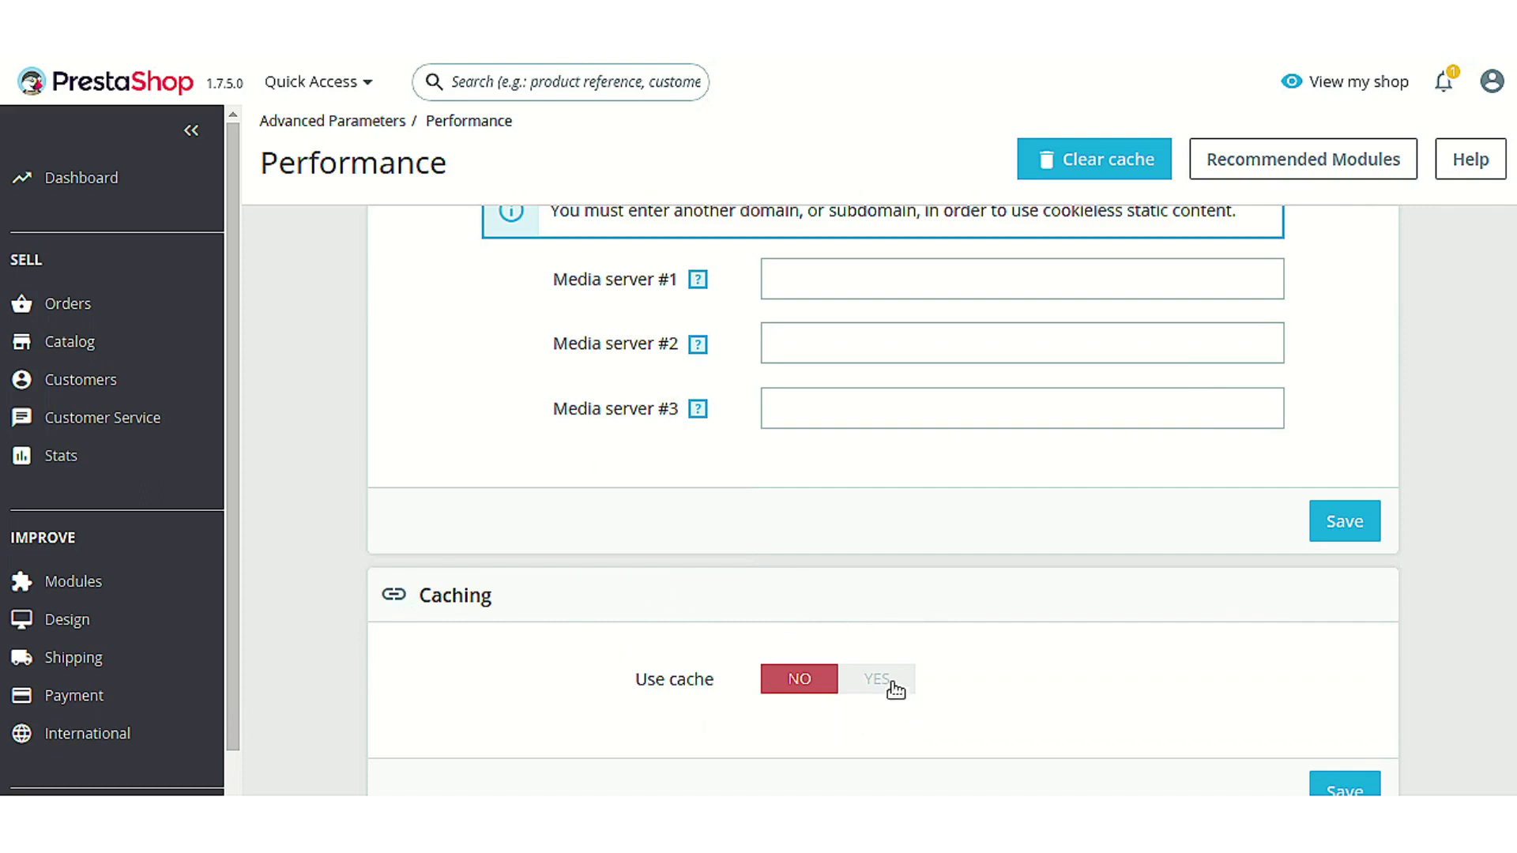
pyautogui.click(874, 678)
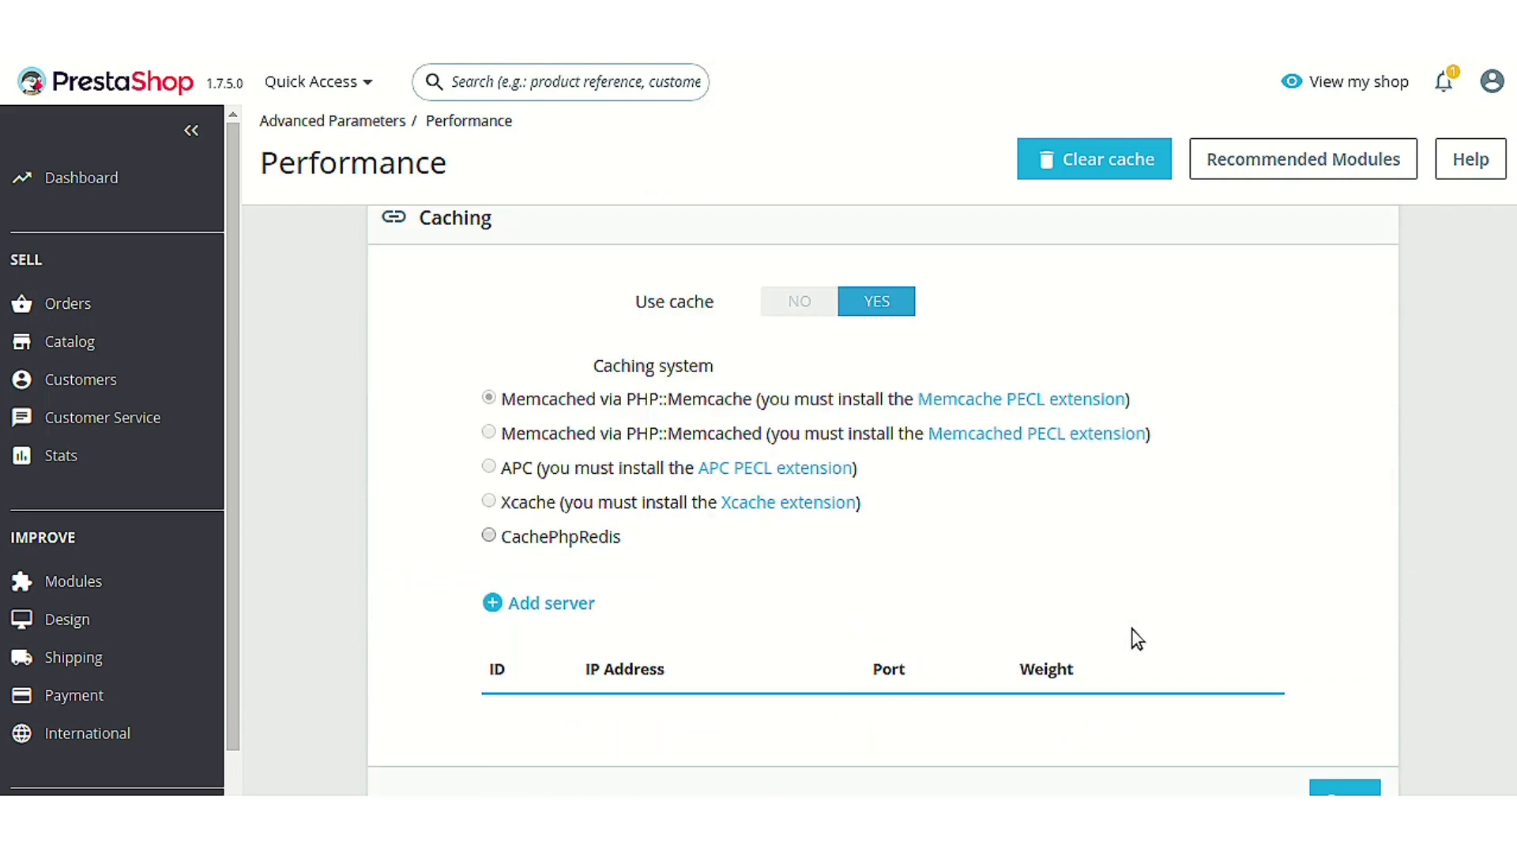
pyautogui.moveTo(608, 404)
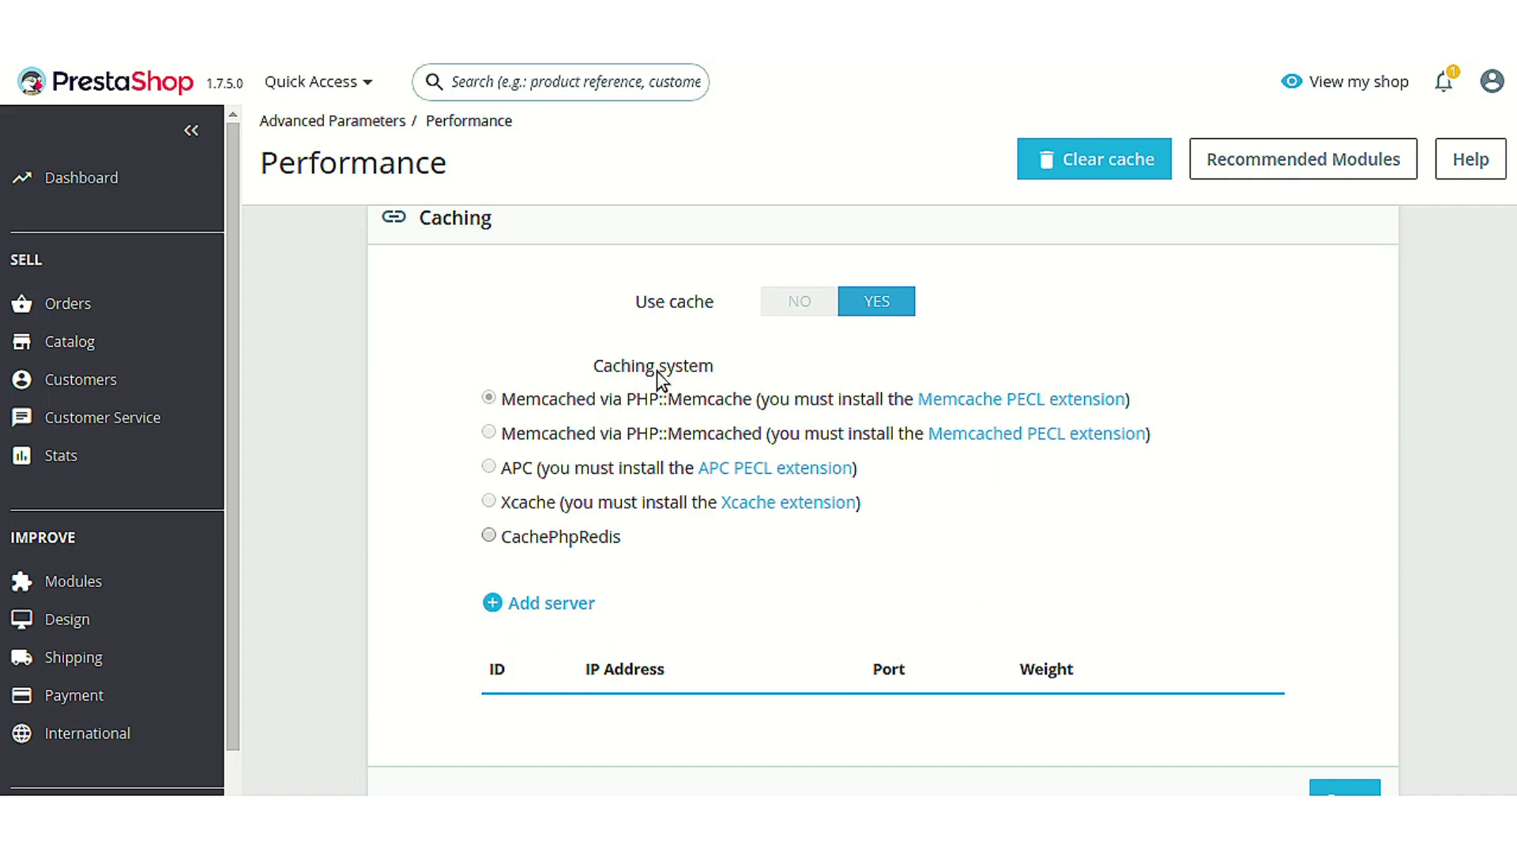
pyautogui.moveTo(503, 552)
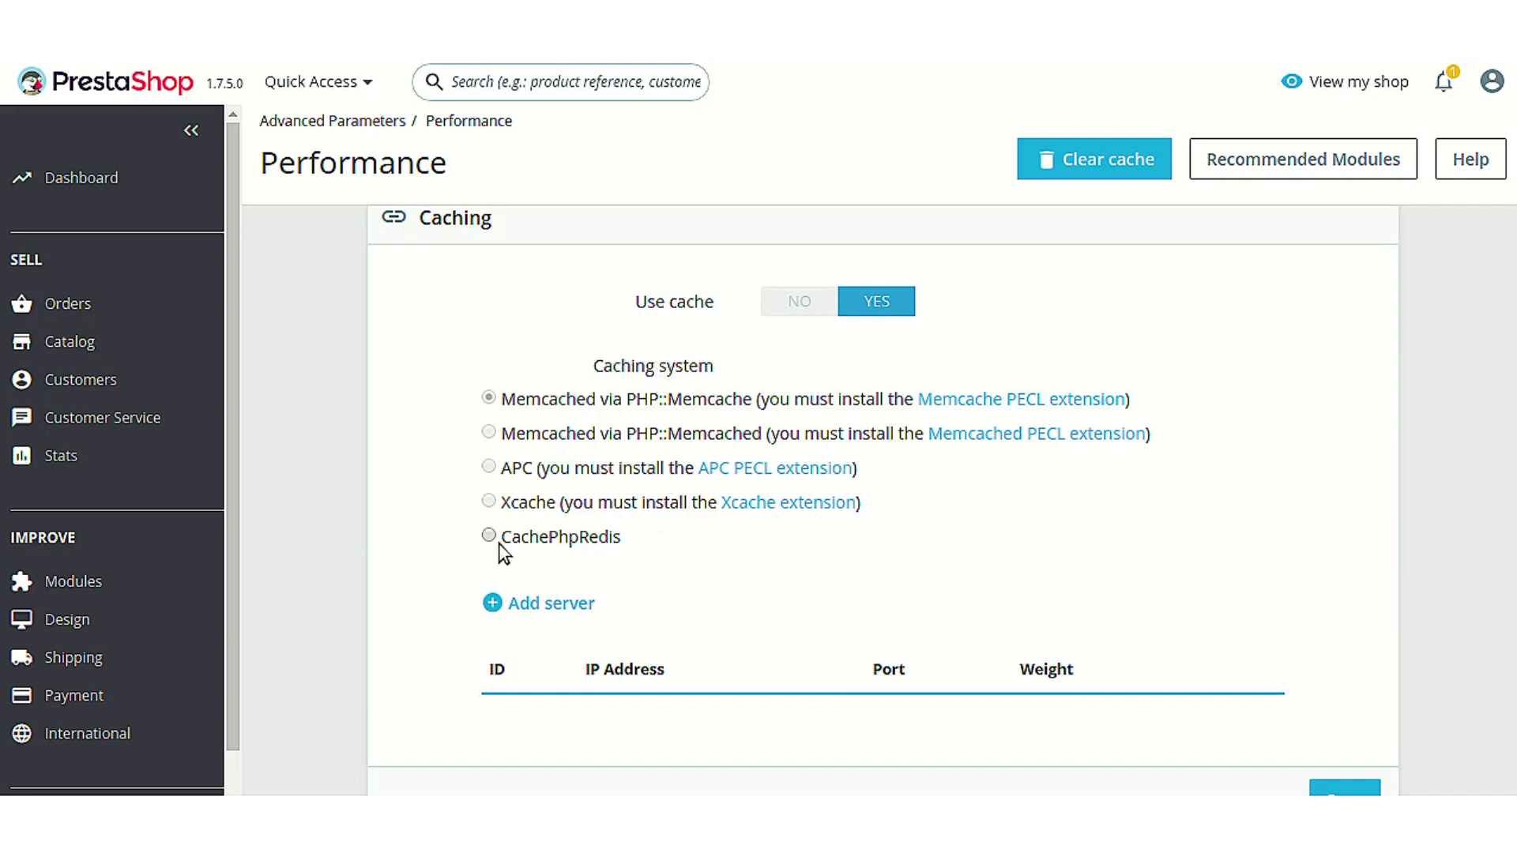
# Step: Select CachePhpRedis under Caching system
pyautogui.click(490, 535)
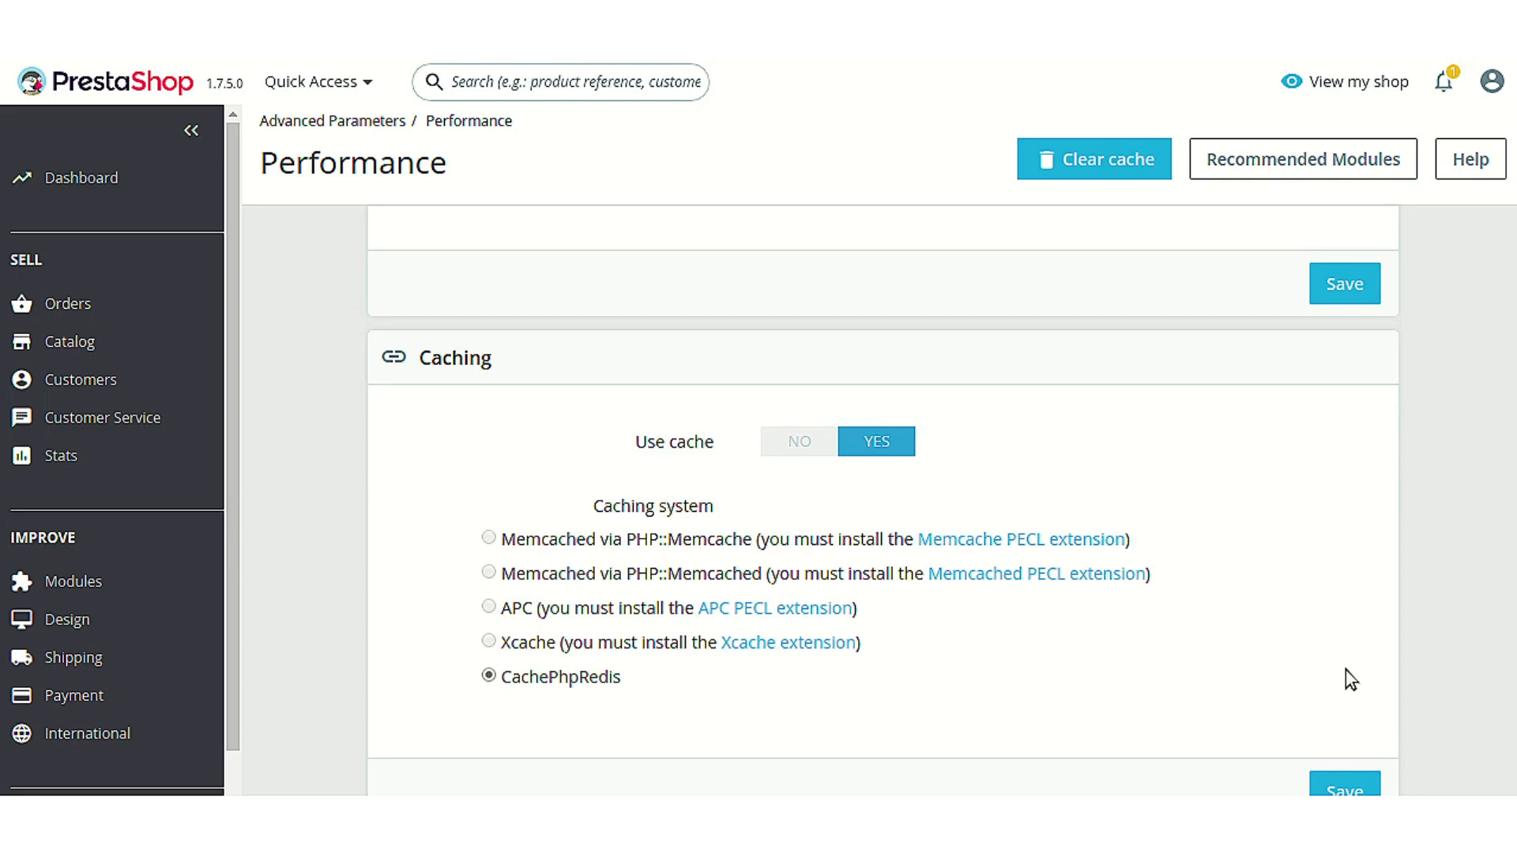
# Step: Save the Caching panel and confirm the 'Successful update.' message
pyautogui.click(1343, 283)
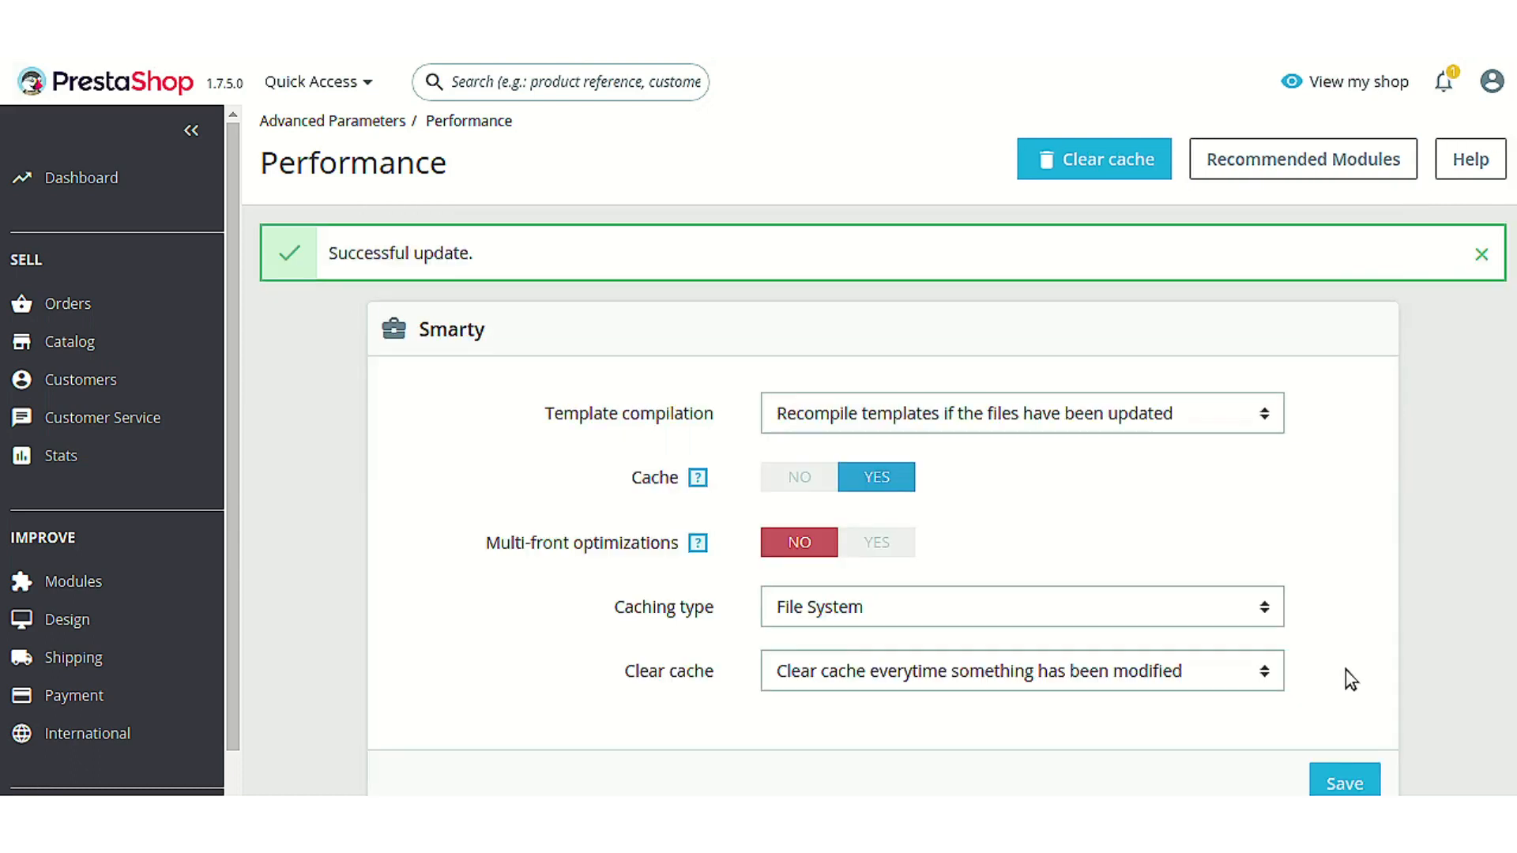
pyautogui.moveTo(1321, 637)
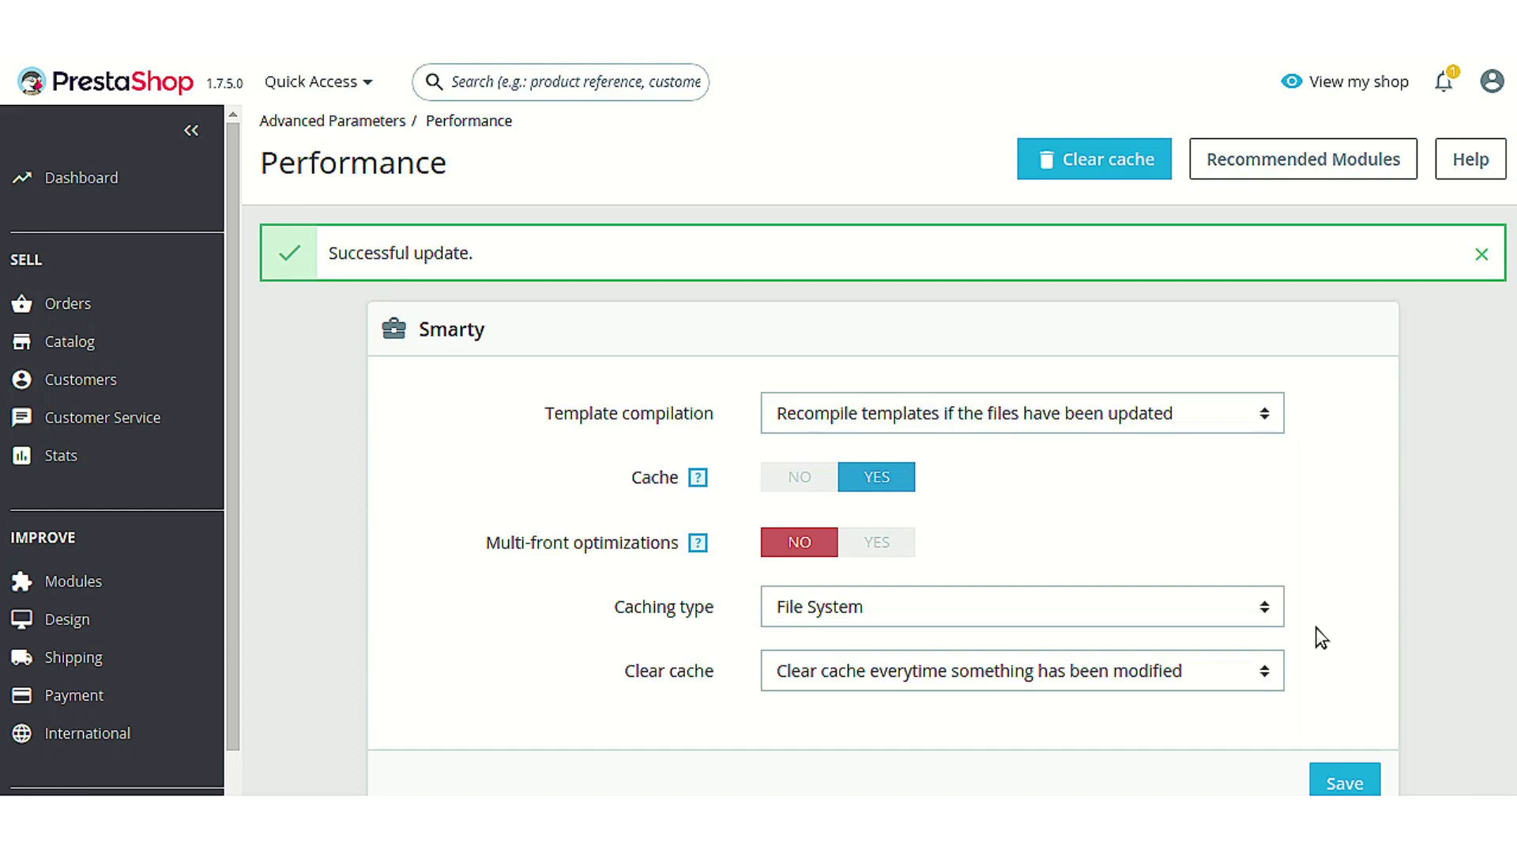
pyautogui.moveTo(1323, 534)
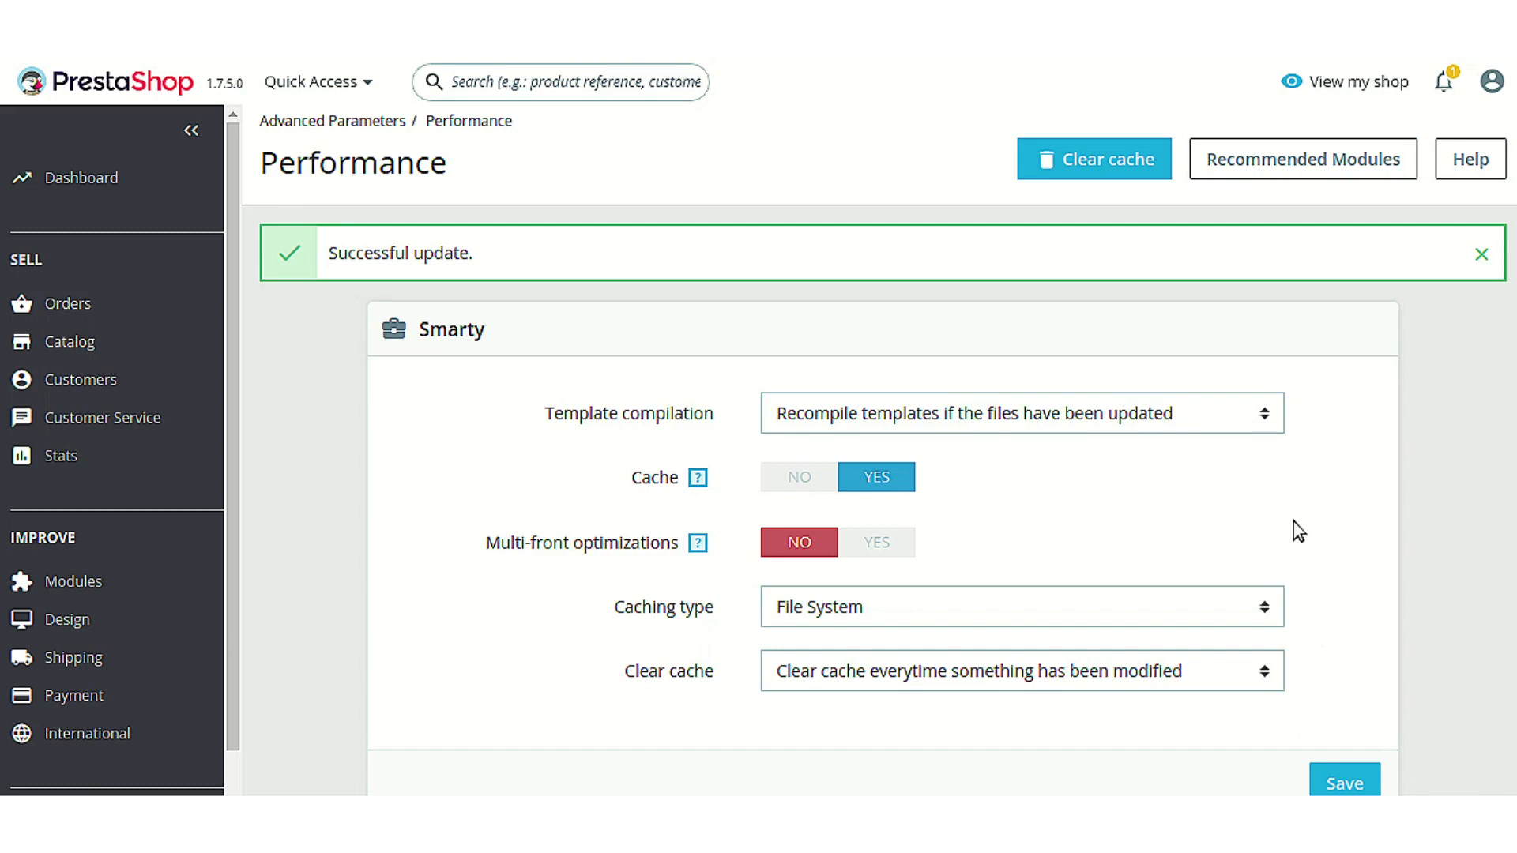
pyautogui.moveTo(1371, 525)
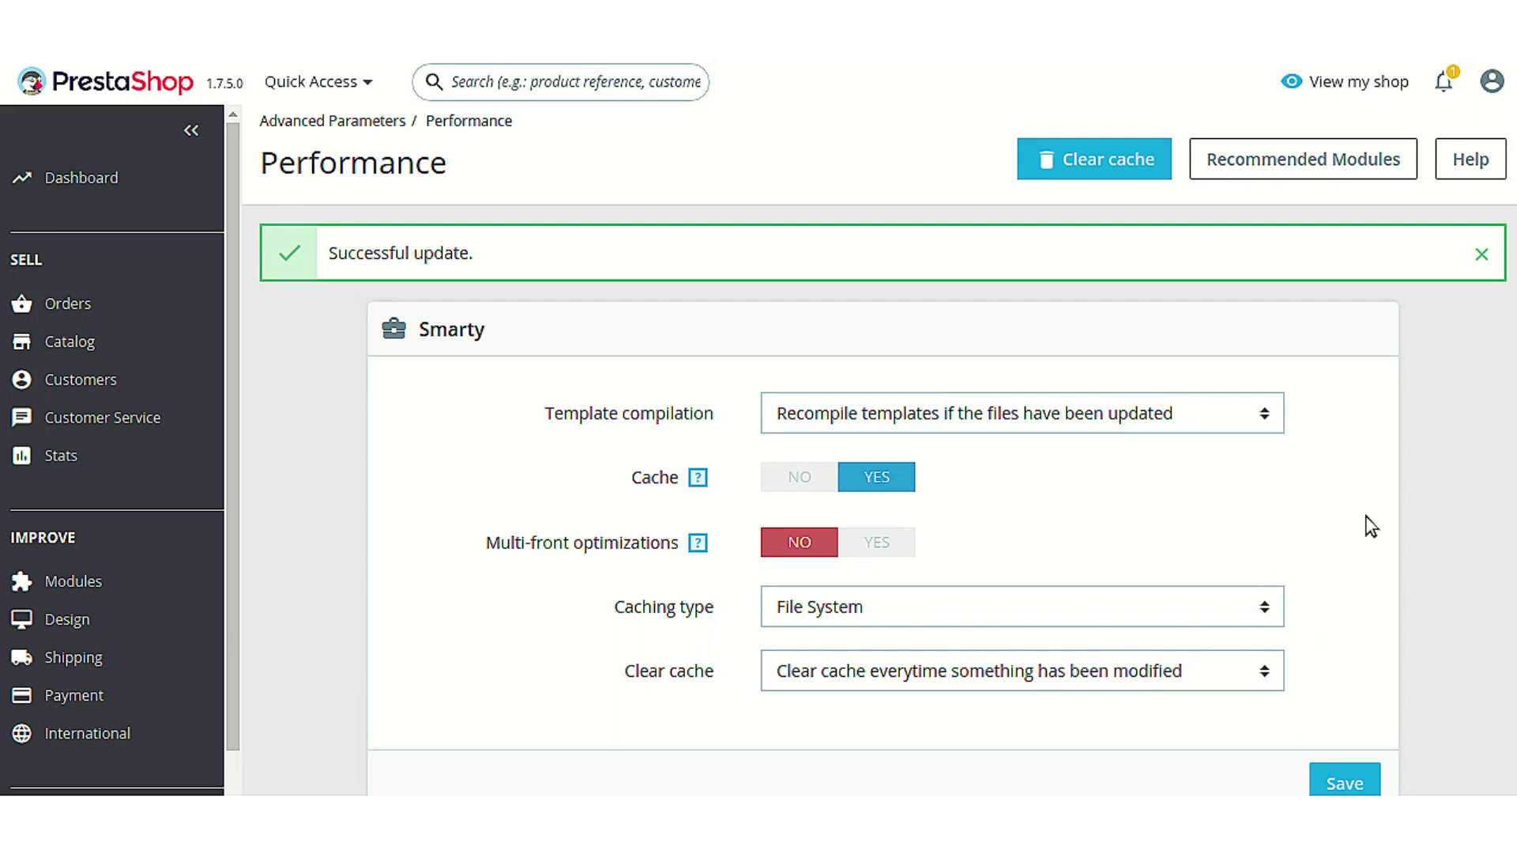